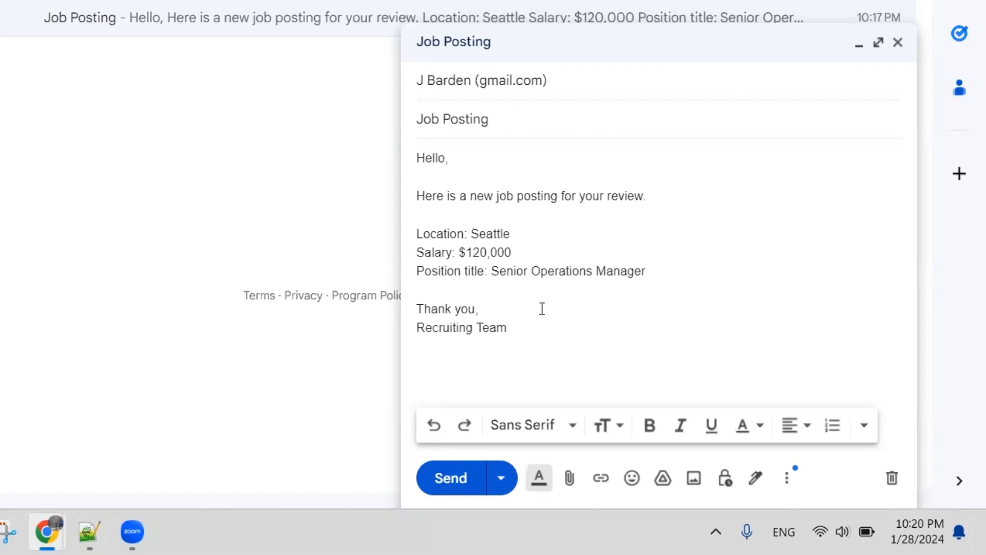
mouse_move(498, 159)
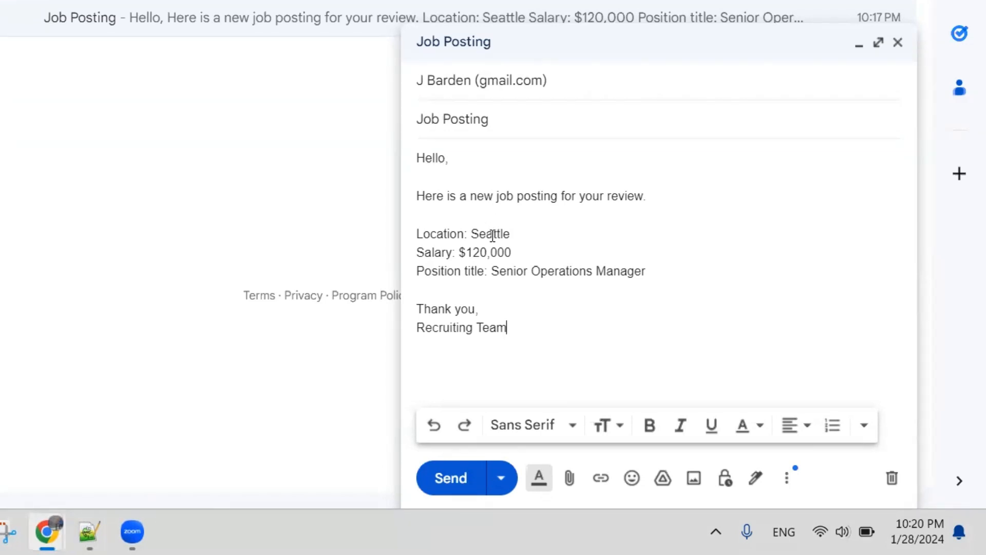
- Create an automated cloud flow with the Gmail 'When a new email arrives' trigger
double_click(490, 233)
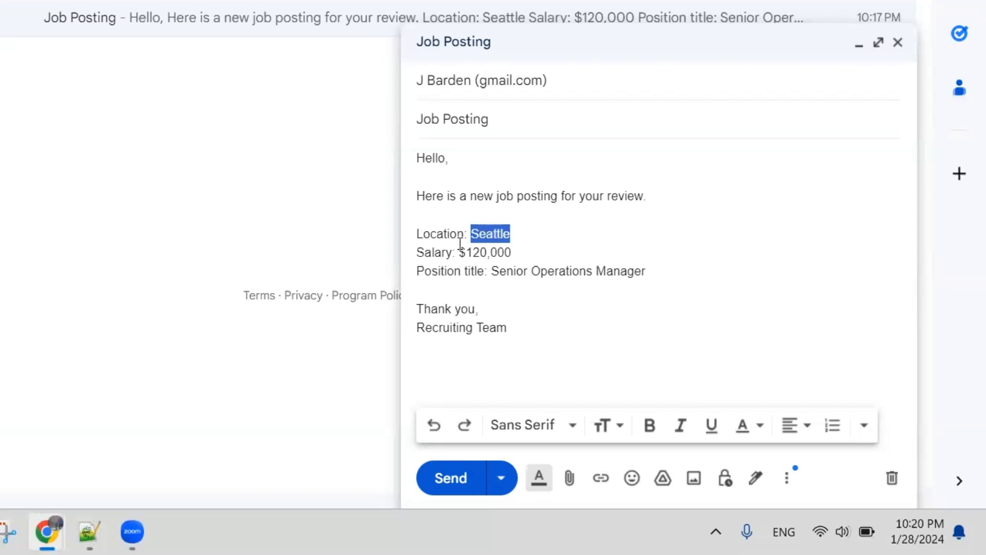
left_click(529, 255)
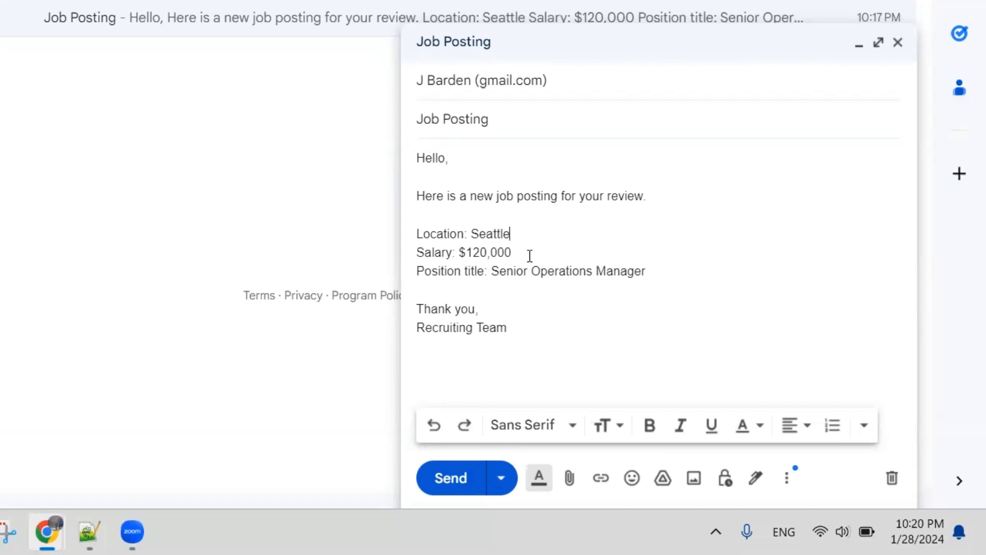
mouse_move(260, 367)
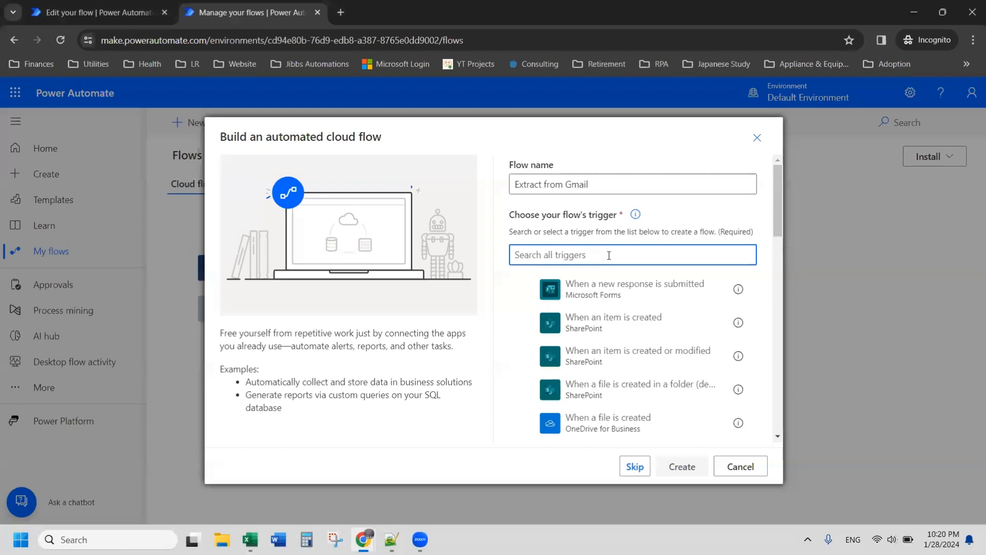
type("gmail")
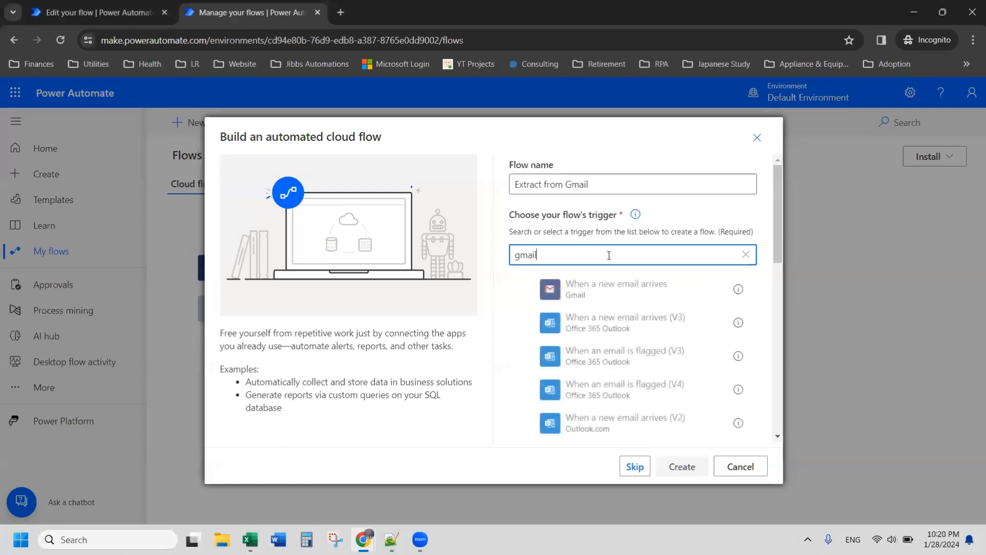
left_click(629, 288)
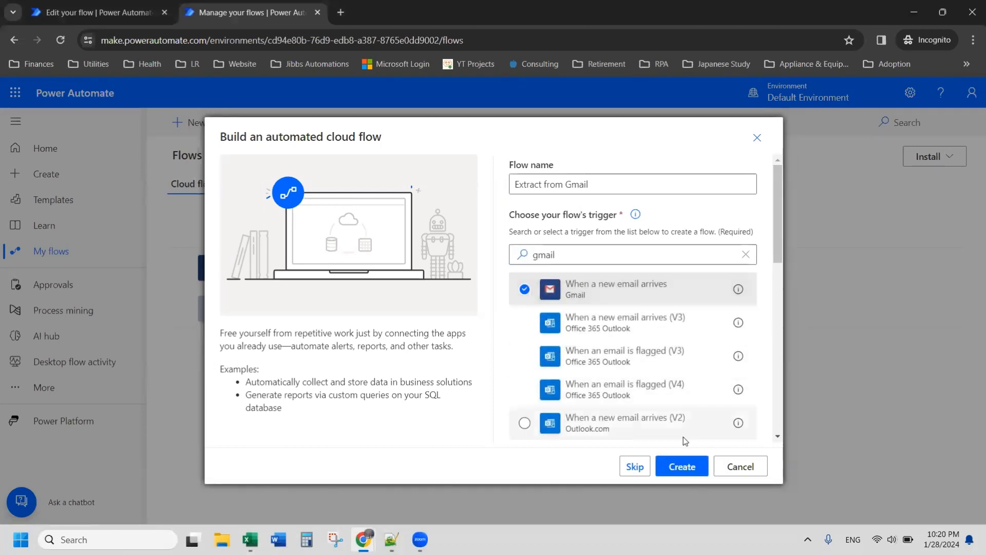
left_click(681, 466)
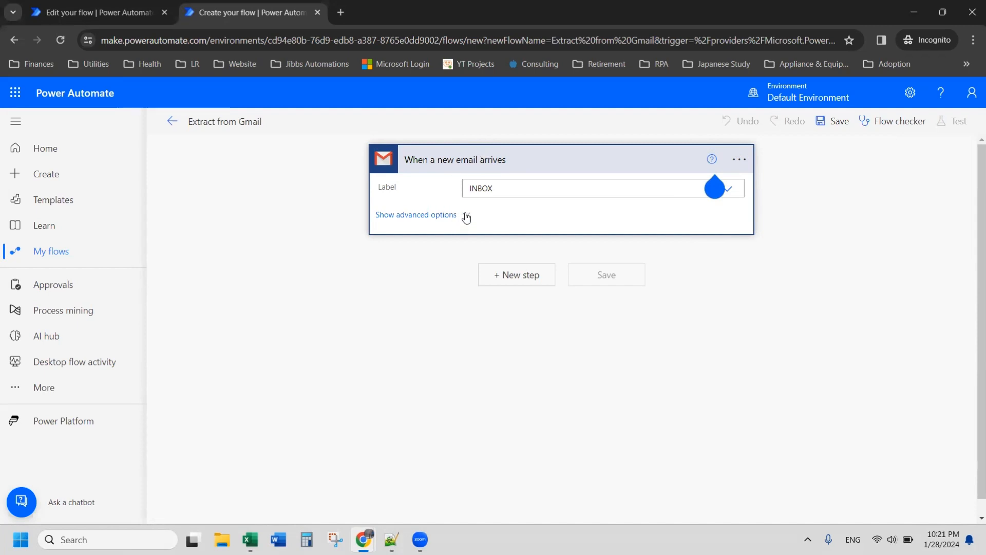
- Filter the trigger to emails with the subject Job Posting via advanced options
left_click(416, 214)
type("Job Posting")
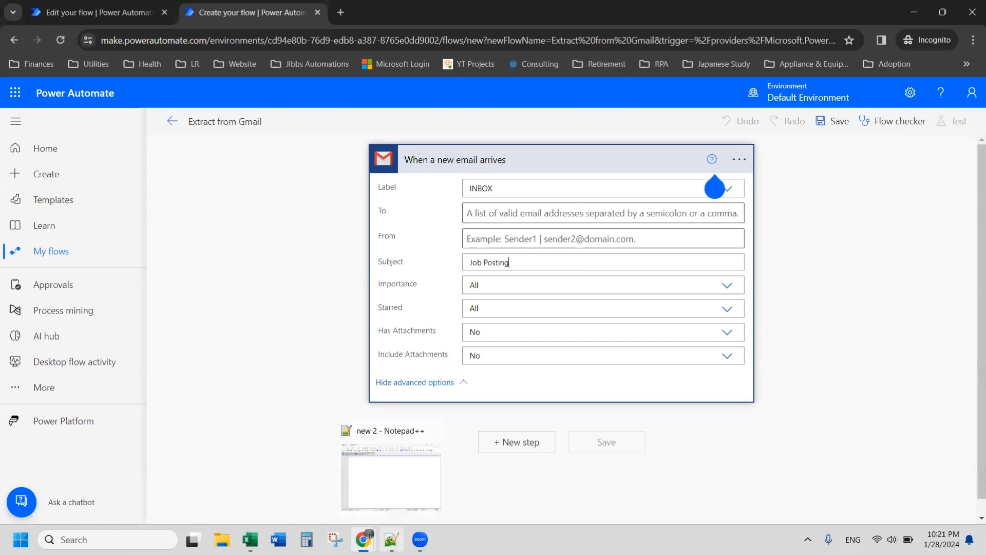
left_click(94, 12)
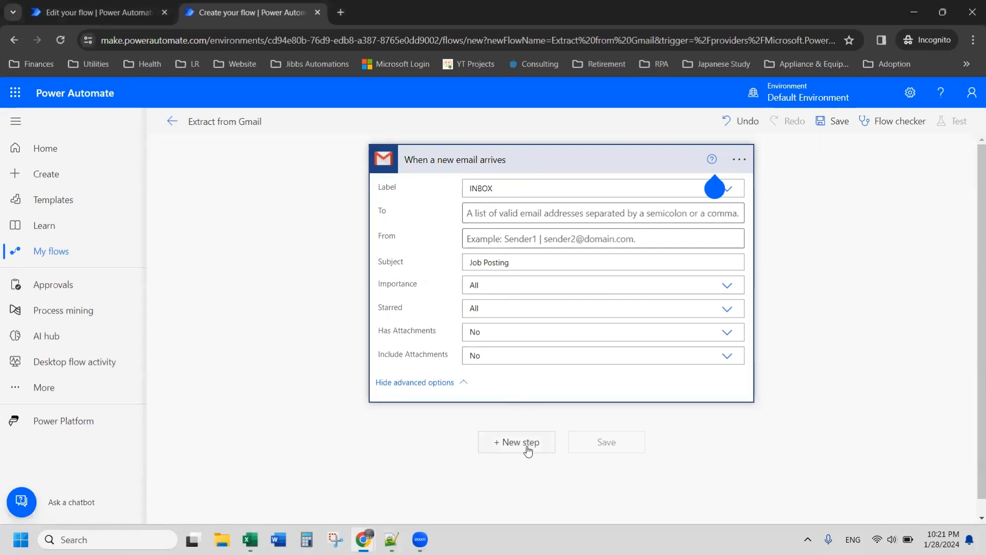
- Add an Html to text step converting the email Body dynamic content
left_click(516, 442)
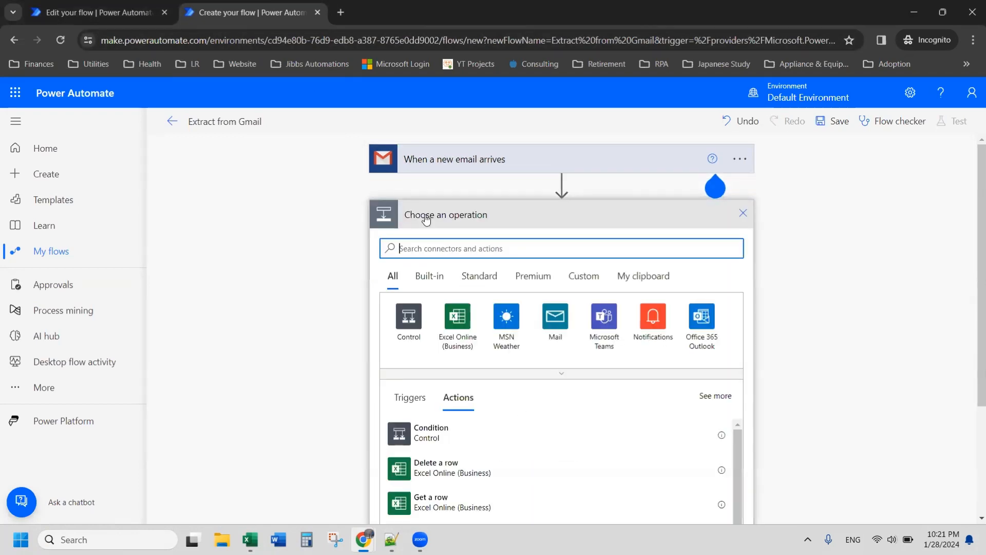
type("html to text")
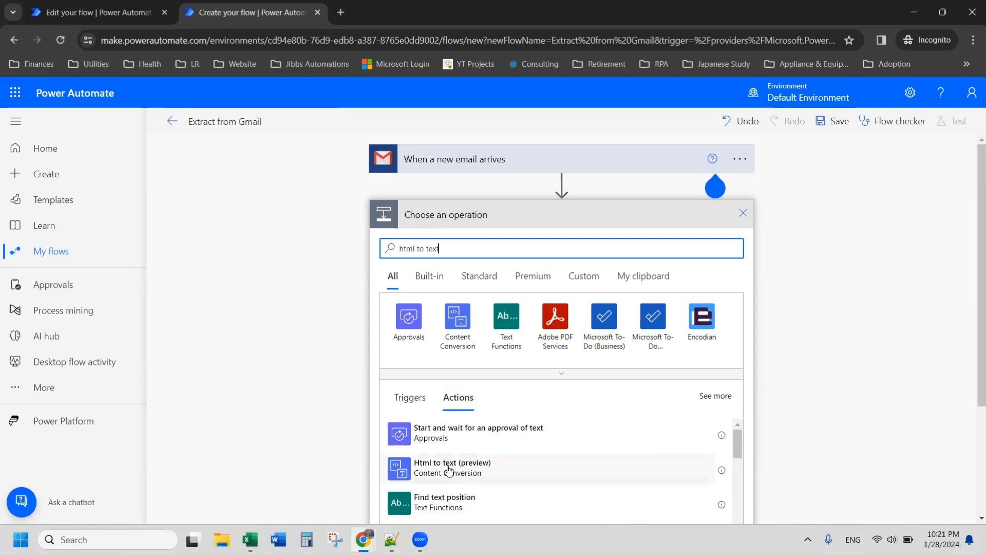
left_click(452, 466)
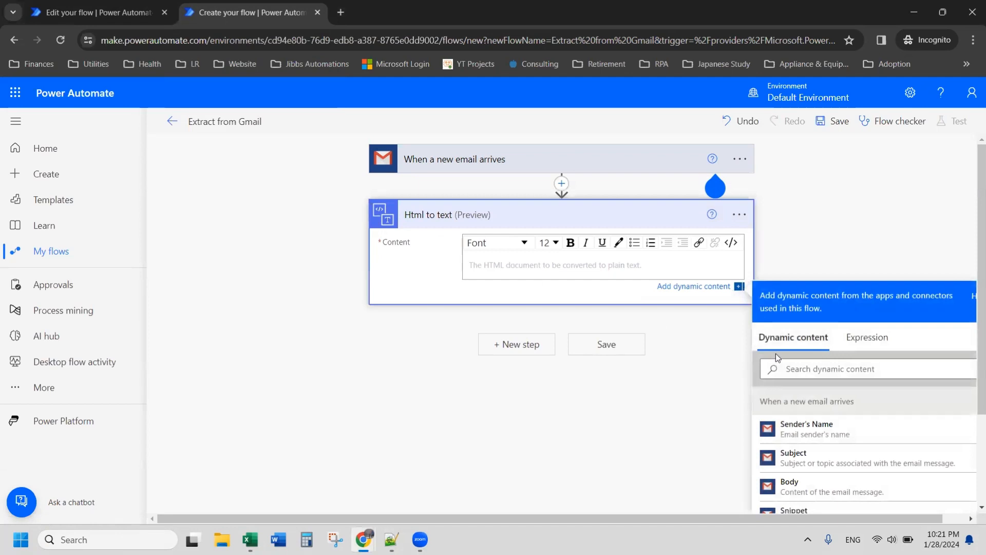
mouse_move(813, 487)
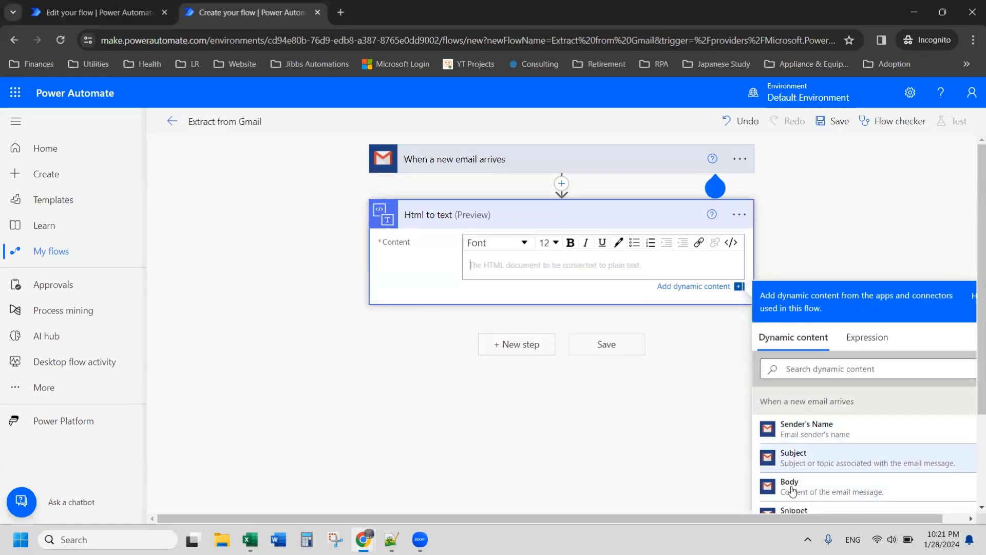
left_click(790, 487)
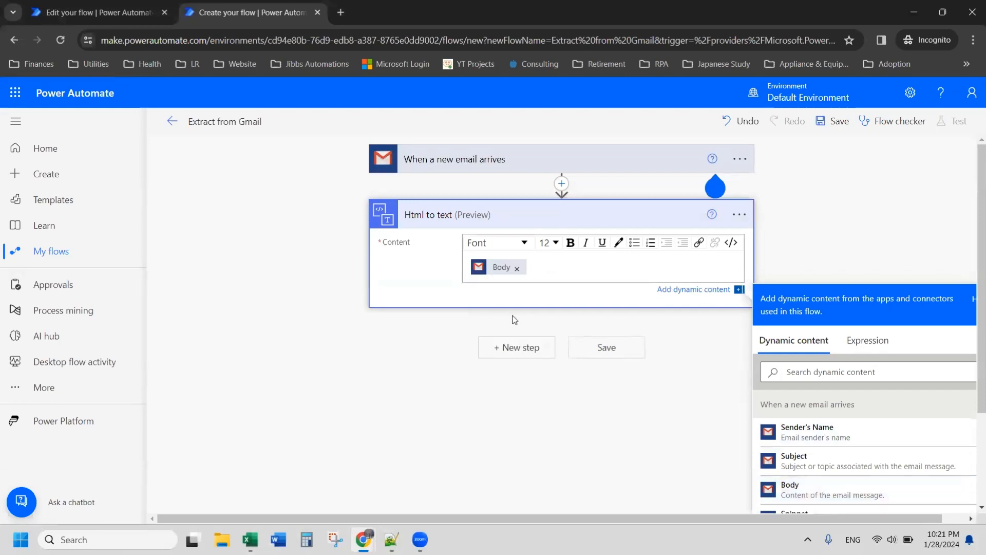
left_click(515, 347)
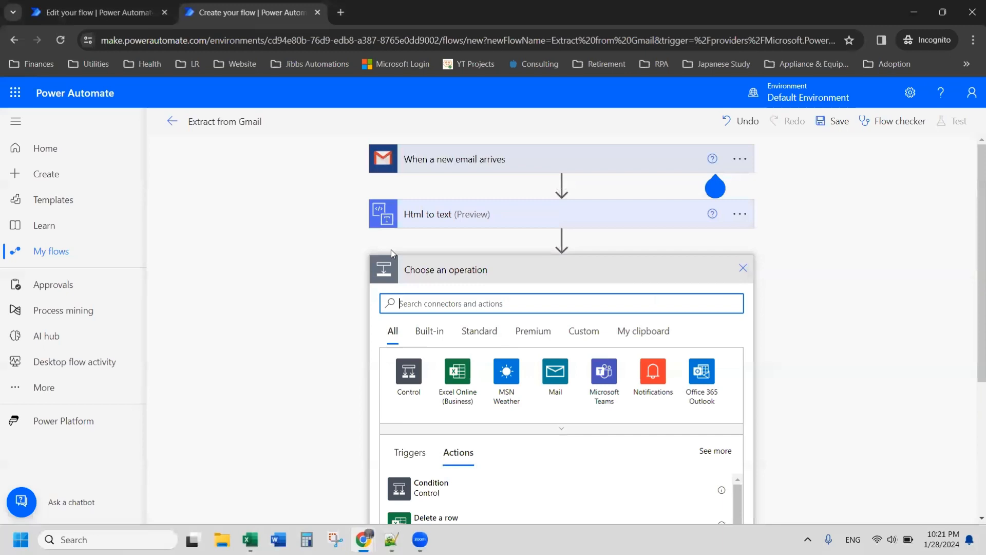
- Add a Compose data operation and rename it EnterKey
type("compose")
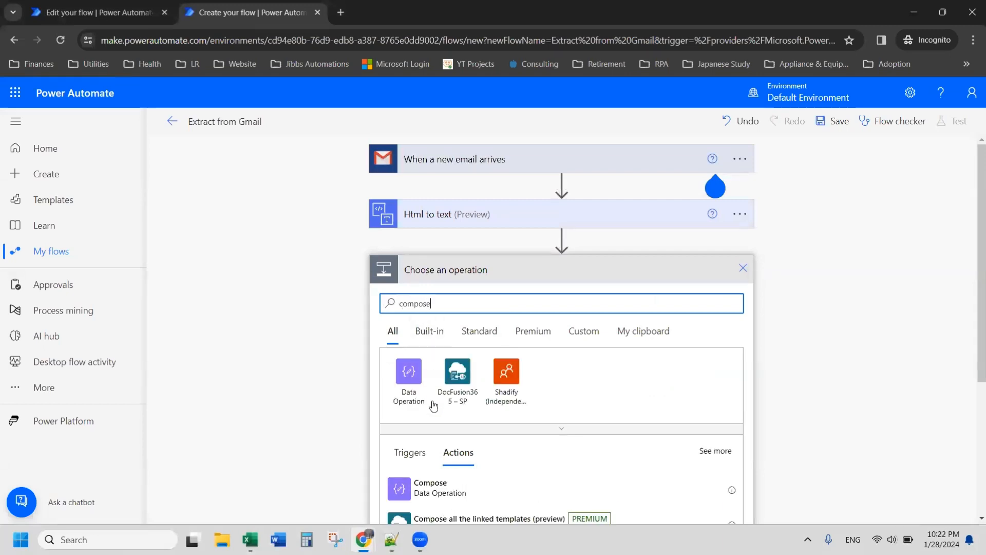
left_click(431, 488)
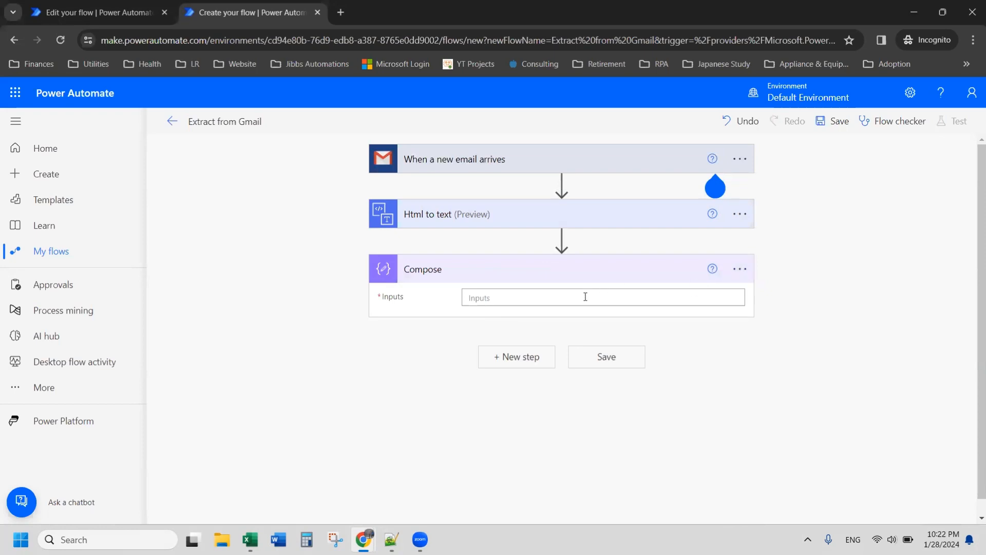
left_click(601, 297)
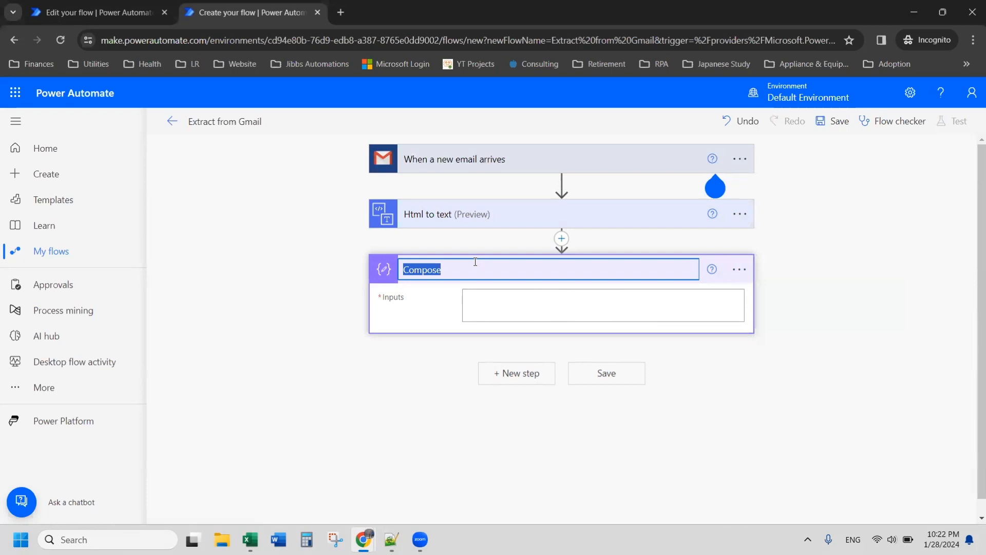
type("EnterKey")
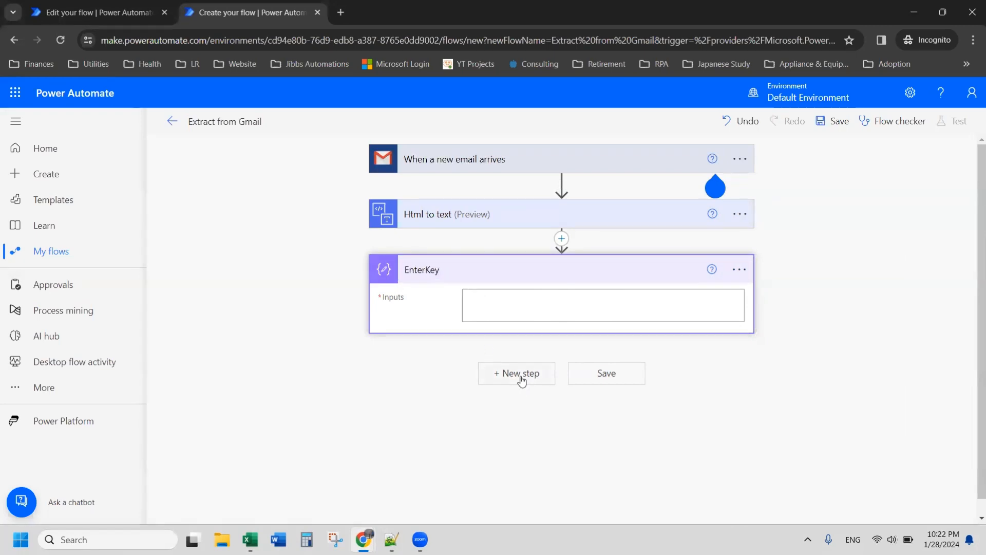
- Add another Compose step and begin a split expression in its Inputs
left_click(516, 372)
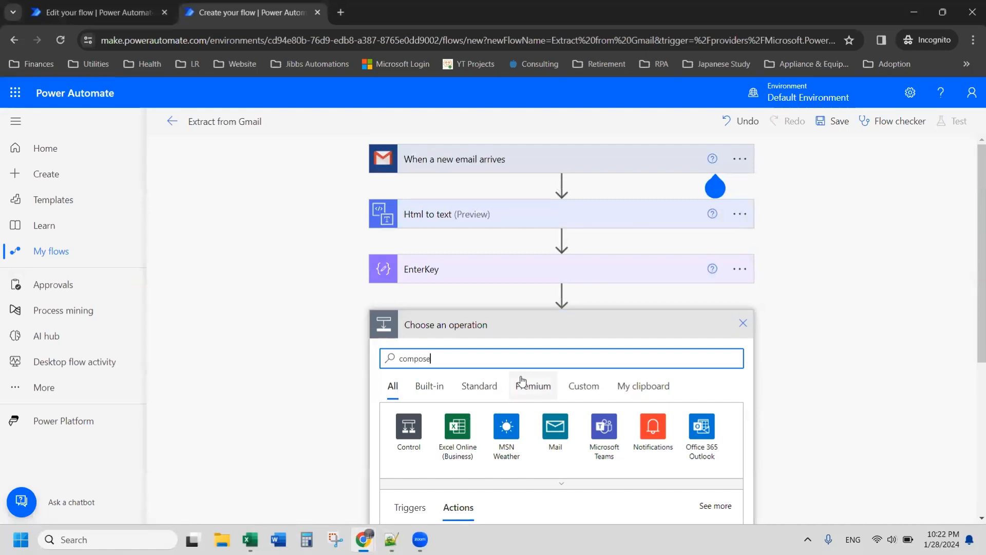
scroll("down", 3)
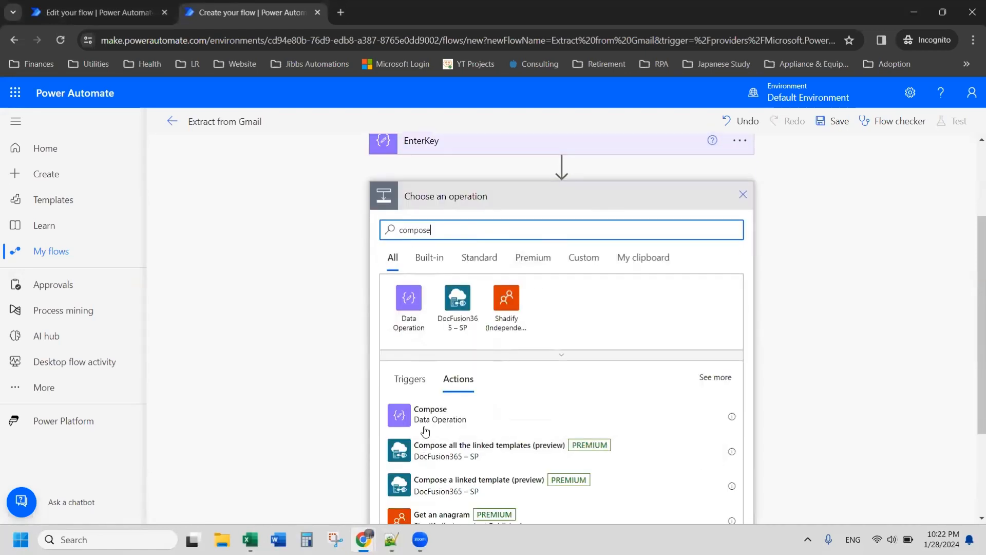
left_click(430, 414)
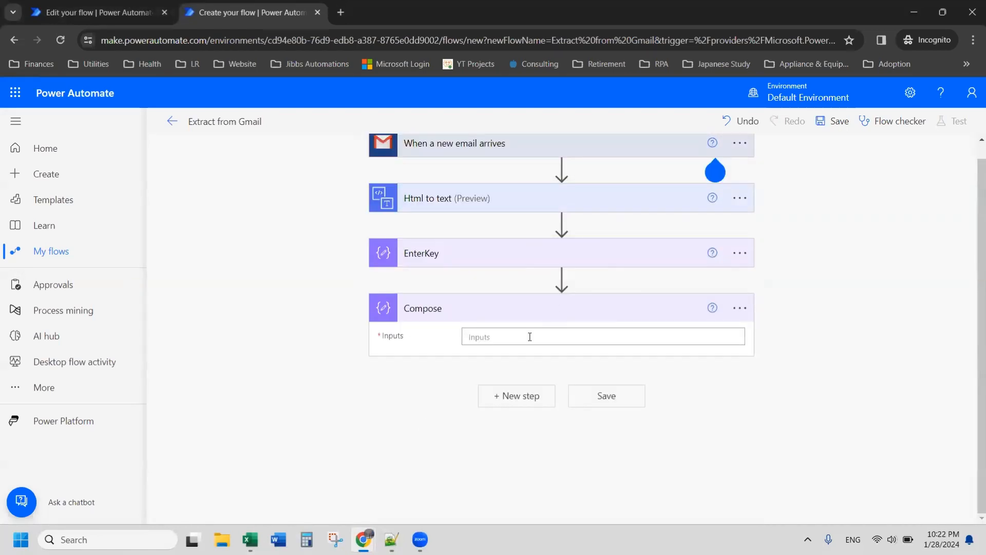
left_click(529, 336)
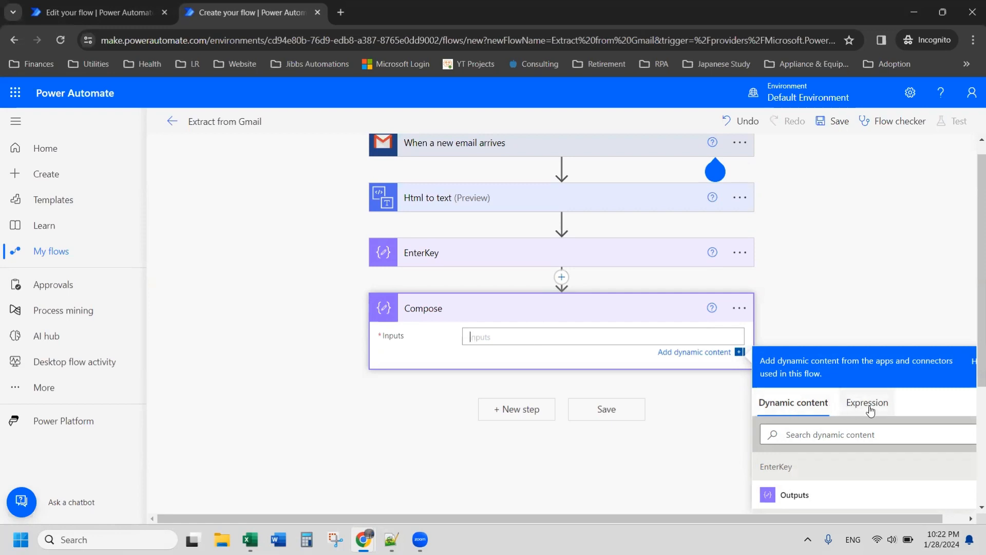
left_click(866, 402)
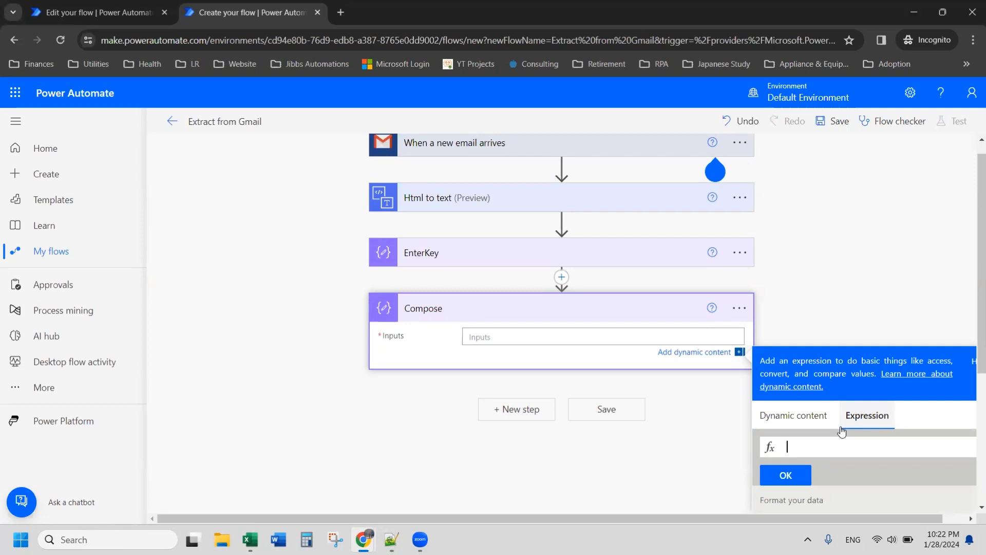
type("sp")
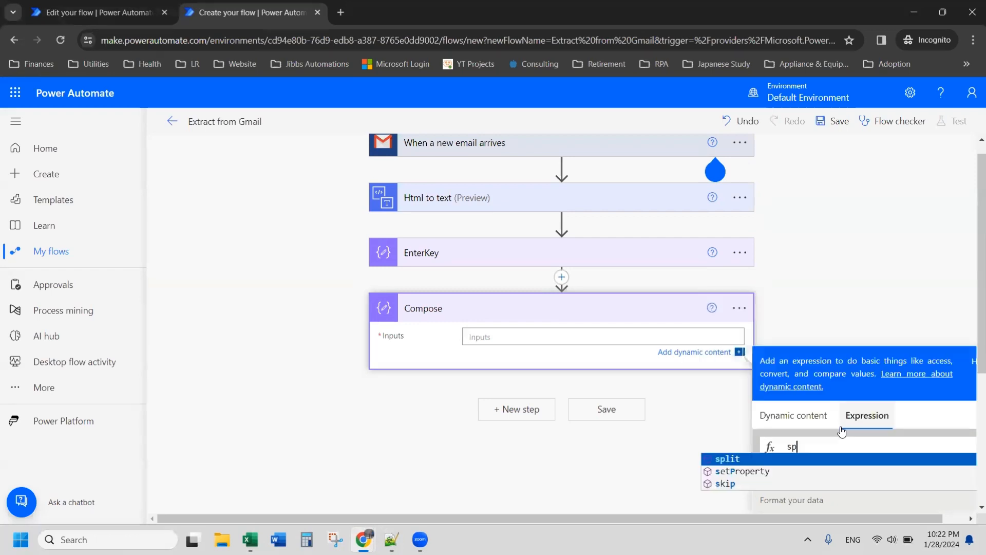
left_click(727, 458)
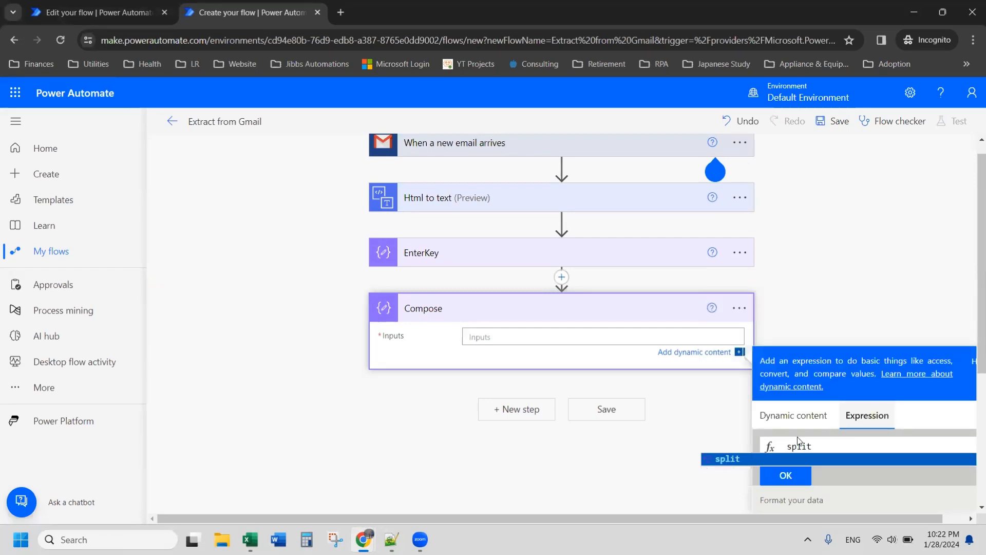
left_click(727, 458)
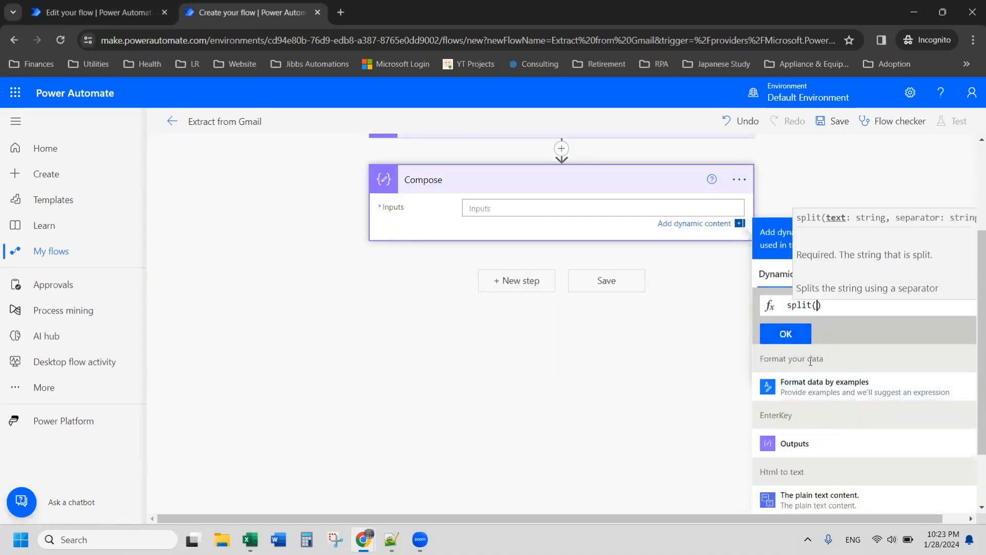
- Complete split over the plain text by EnterKey's outputs, insert it, and rename the step Split
scroll("down", 3)
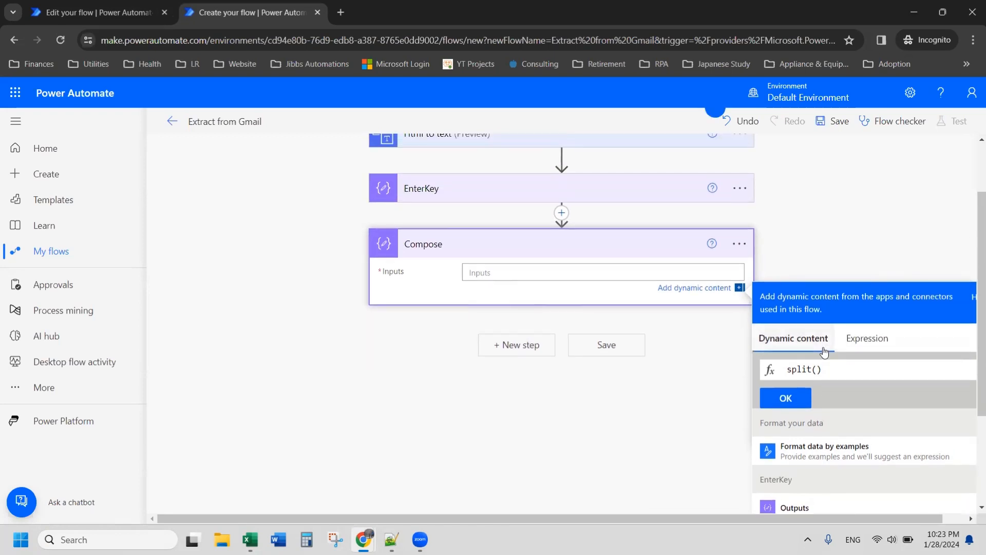
scroll("down", 3)
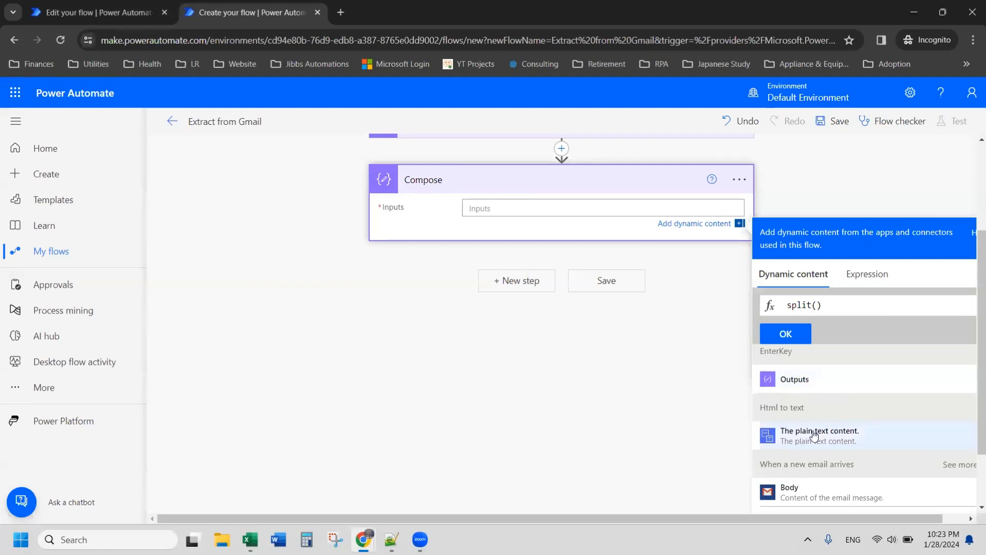
left_click(818, 434)
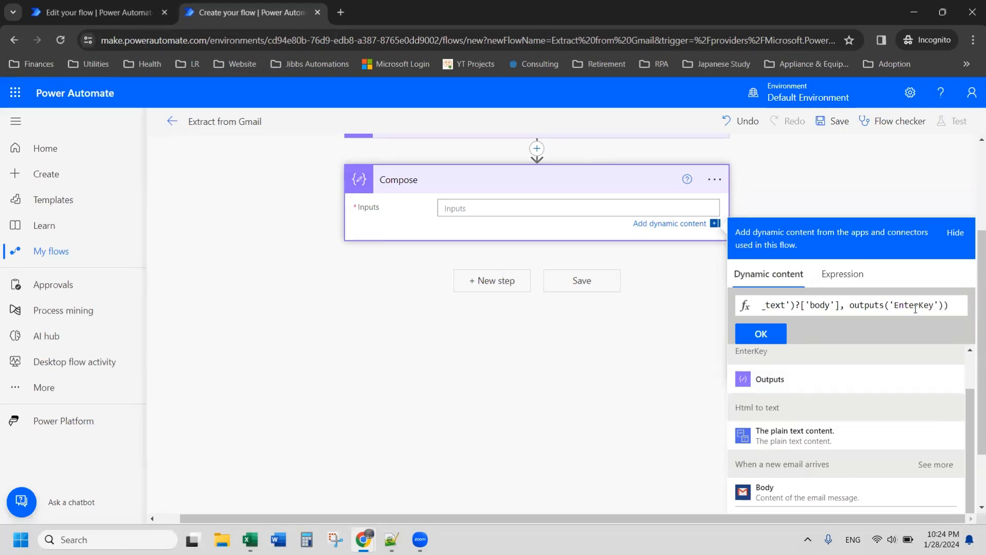
mouse_move(913, 316)
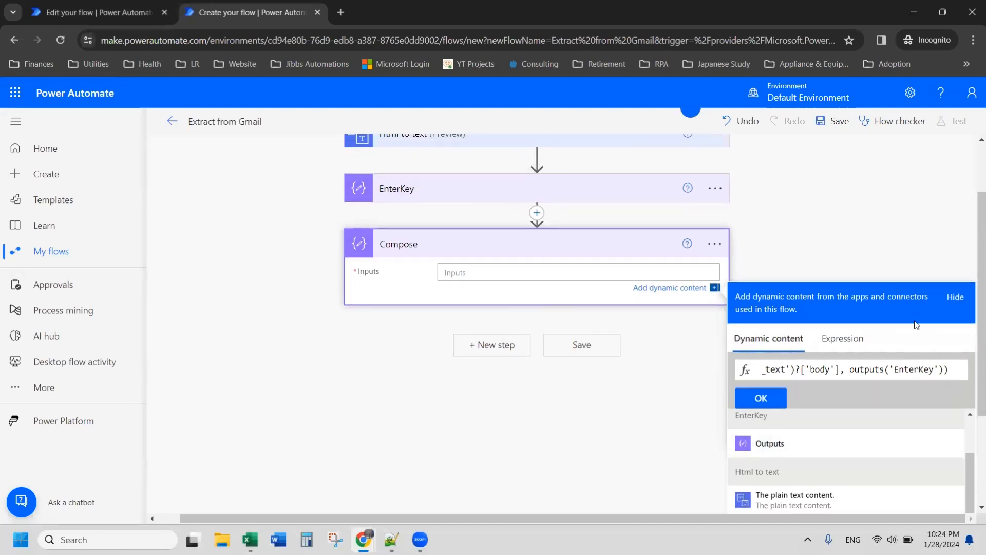
mouse_move(561, 246)
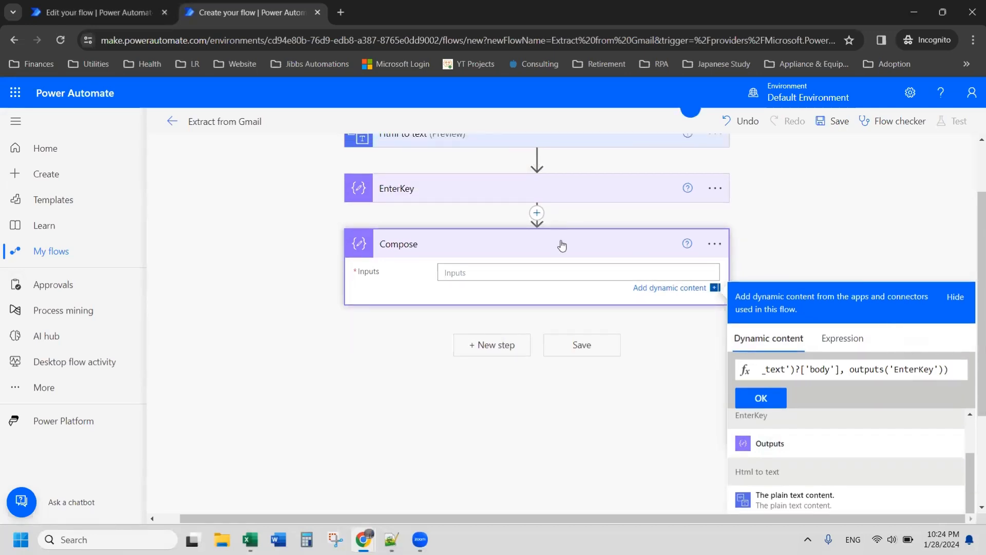
mouse_move(400, 199)
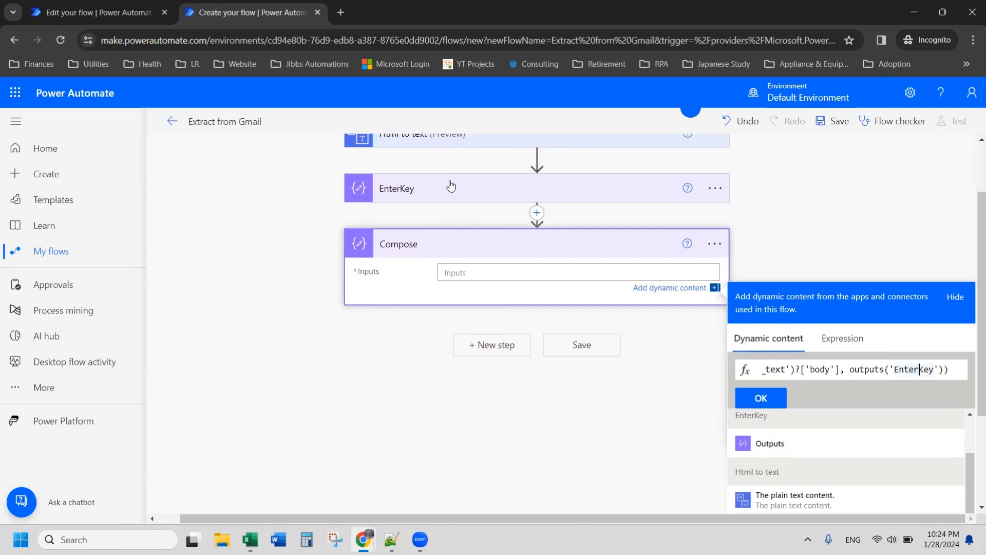
mouse_move(972, 351)
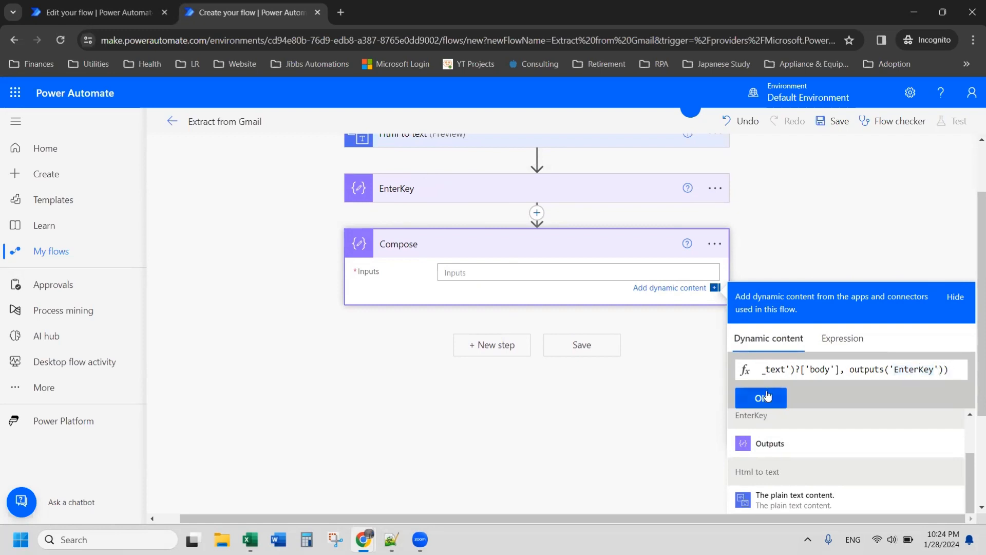
left_click(761, 398)
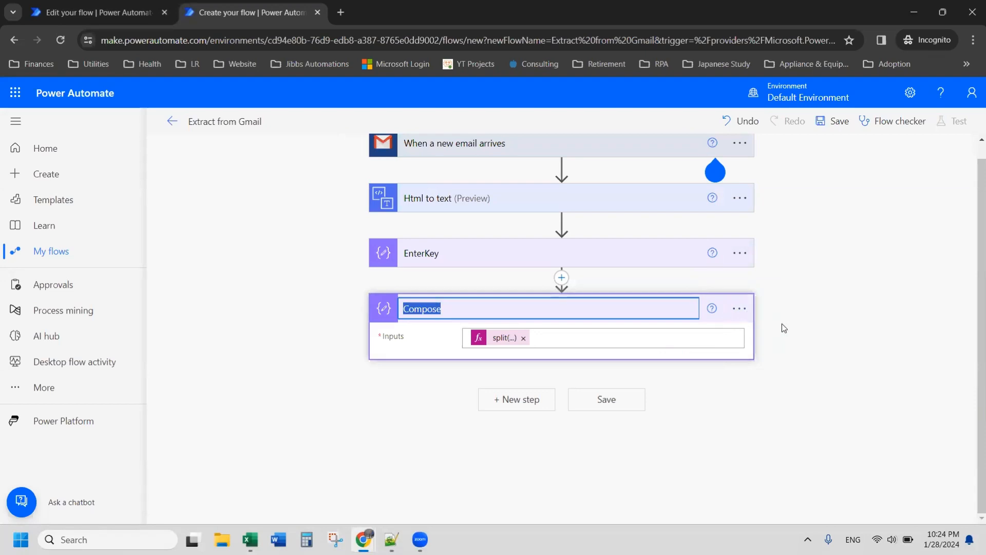
type("Split")
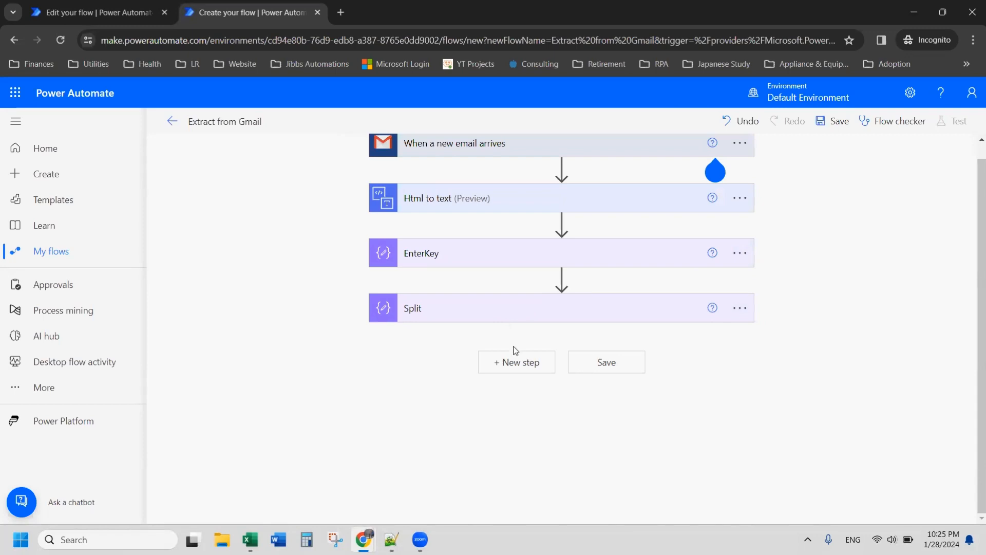
- Add a Filter array data operation step after Split, checking the job posting email draft
left_click(515, 362)
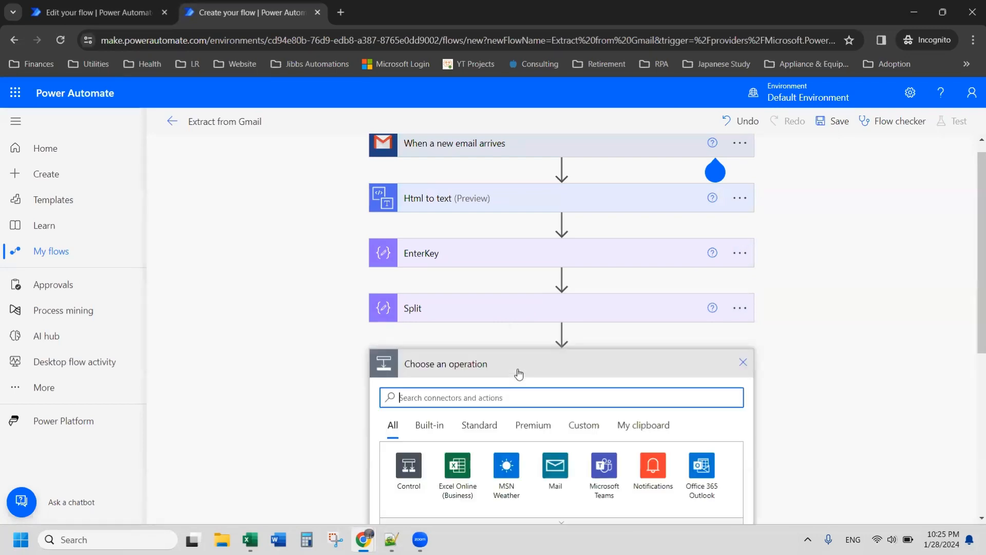
type("filter array")
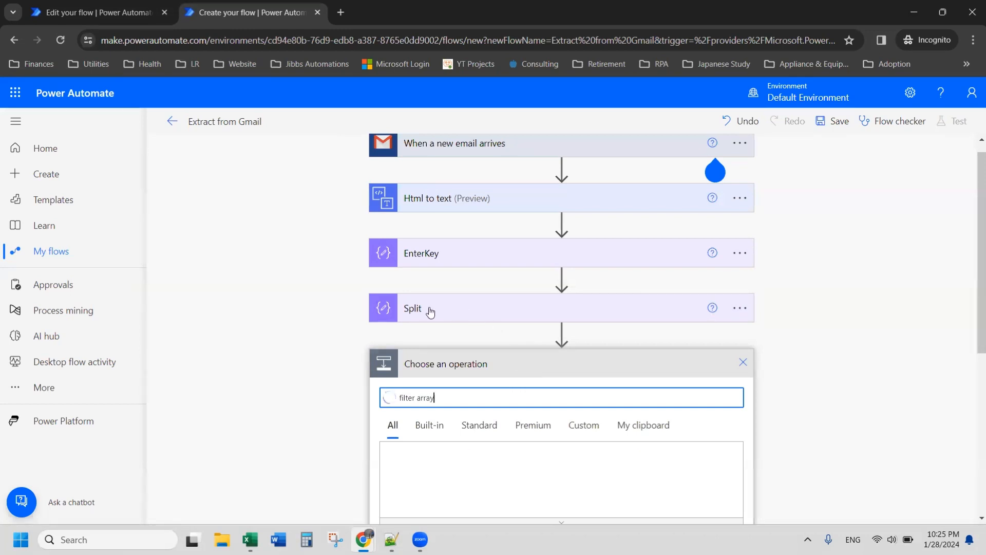
scroll("down", 3)
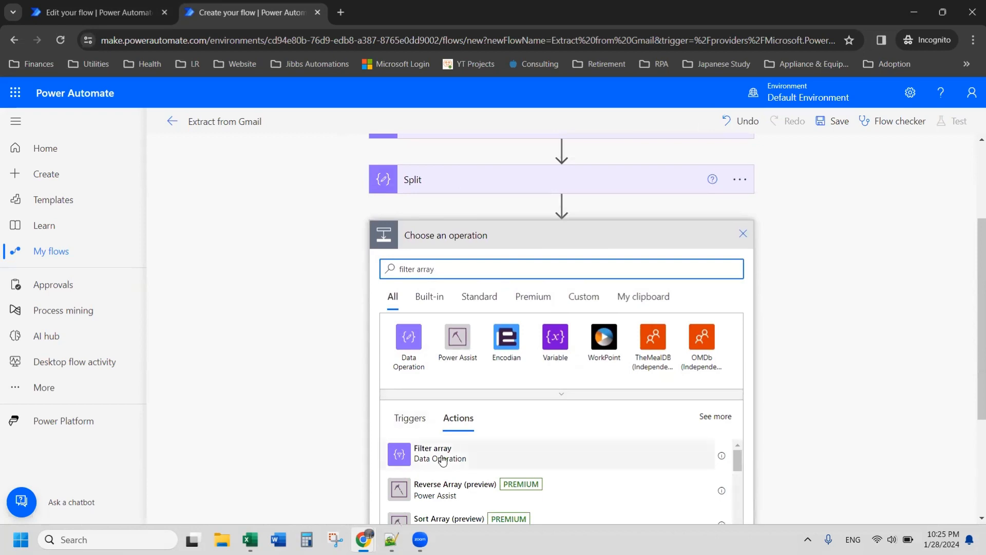
left_click(432, 453)
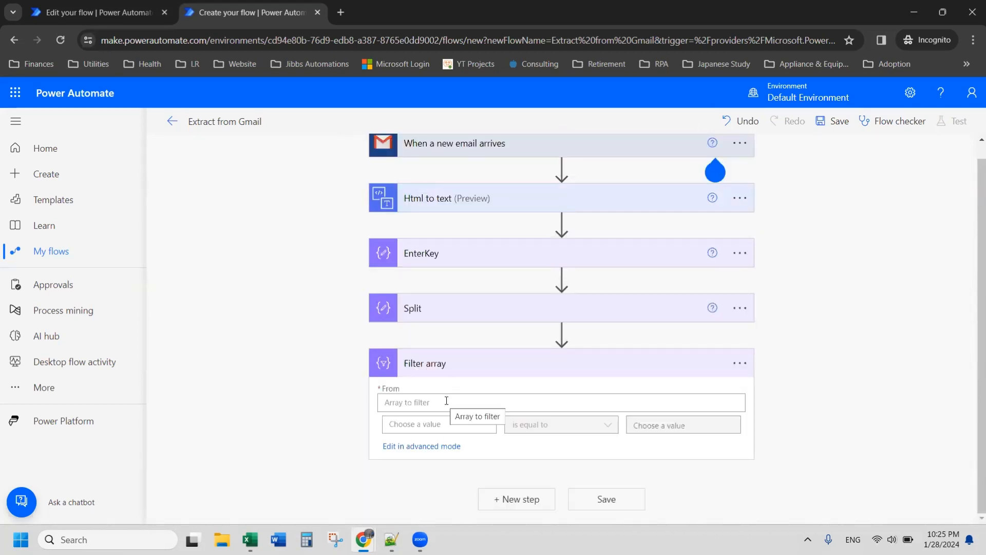
mouse_move(328, 436)
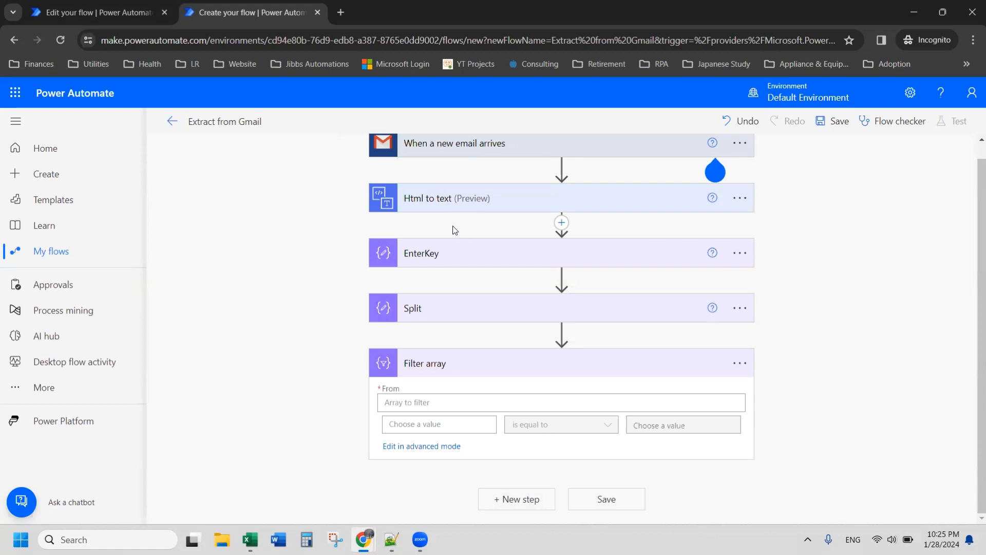
mouse_move(401, 250)
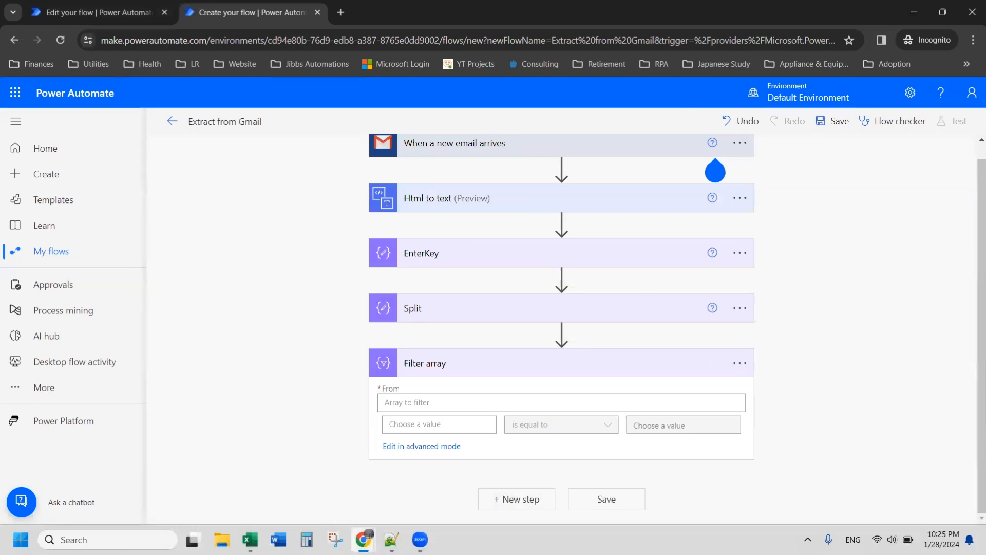
left_click(95, 12)
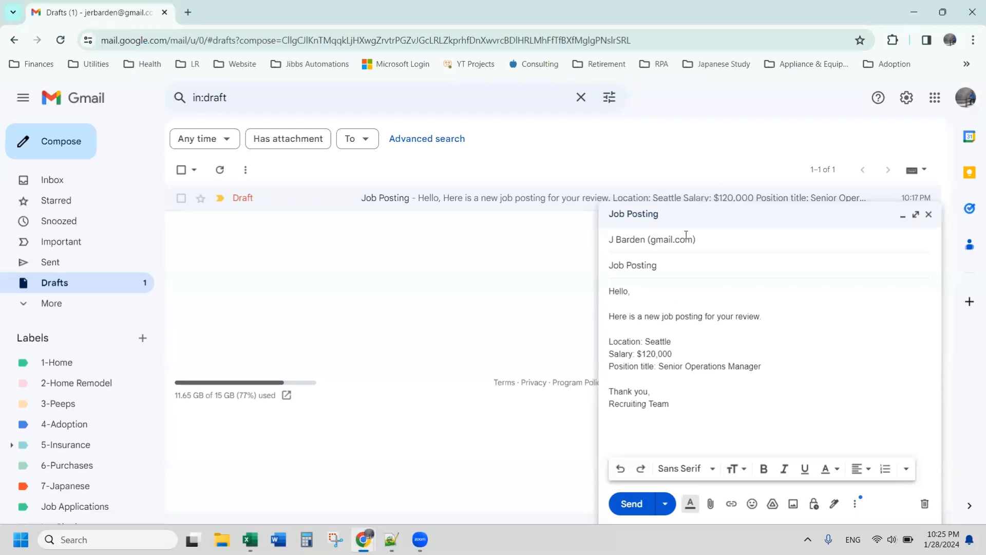
mouse_move(827, 93)
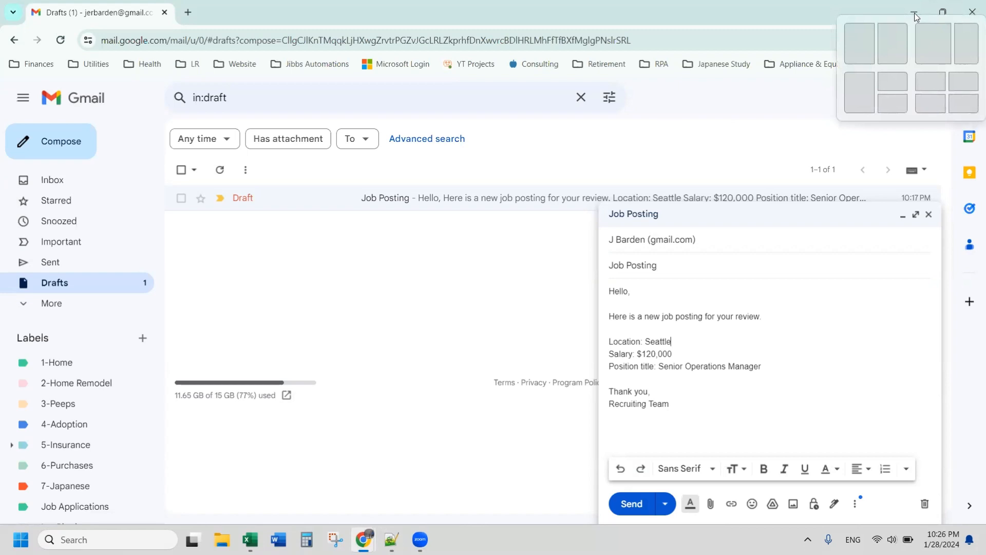
left_click(252, 12)
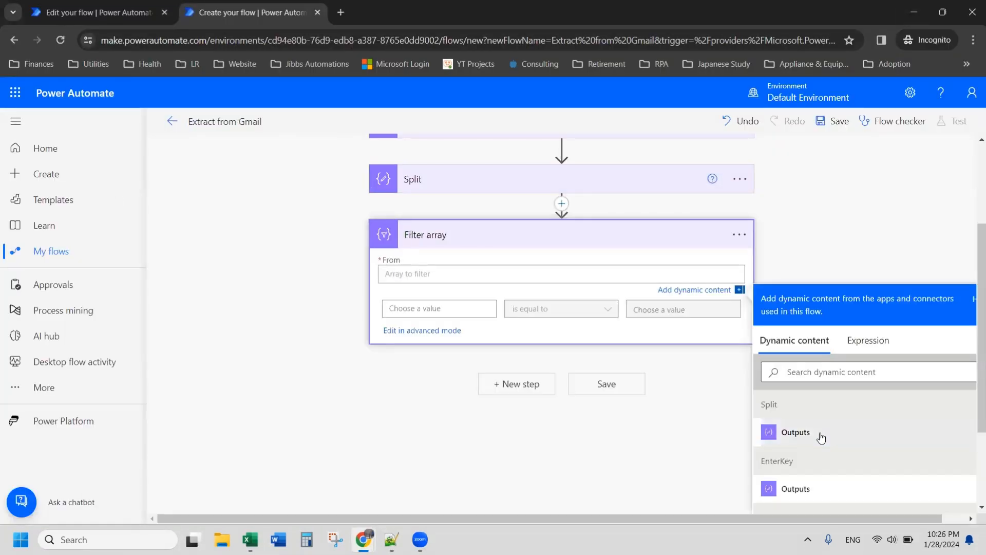
- Set Filter array From to Split Outputs and the compared value to length(trim(item()))
left_click(795, 432)
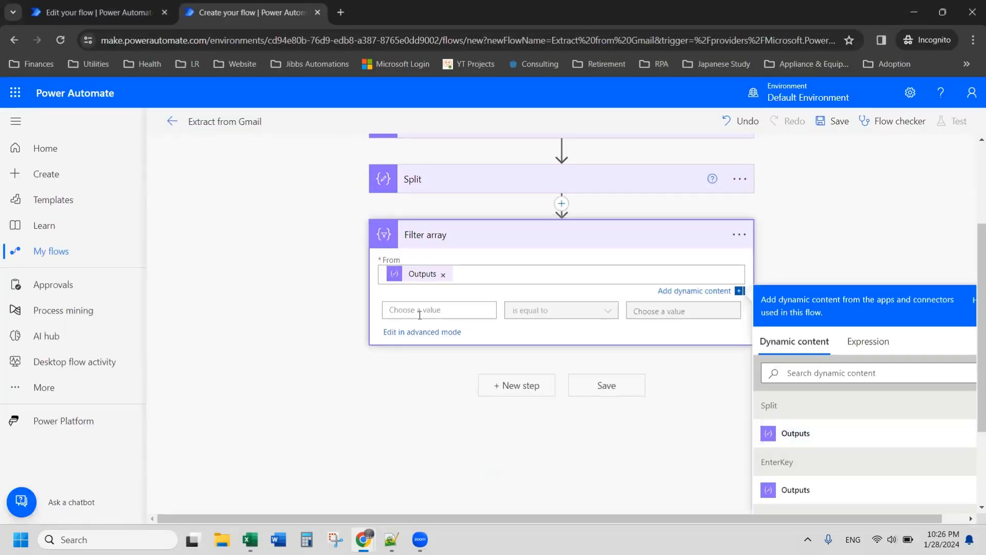
left_click(438, 297)
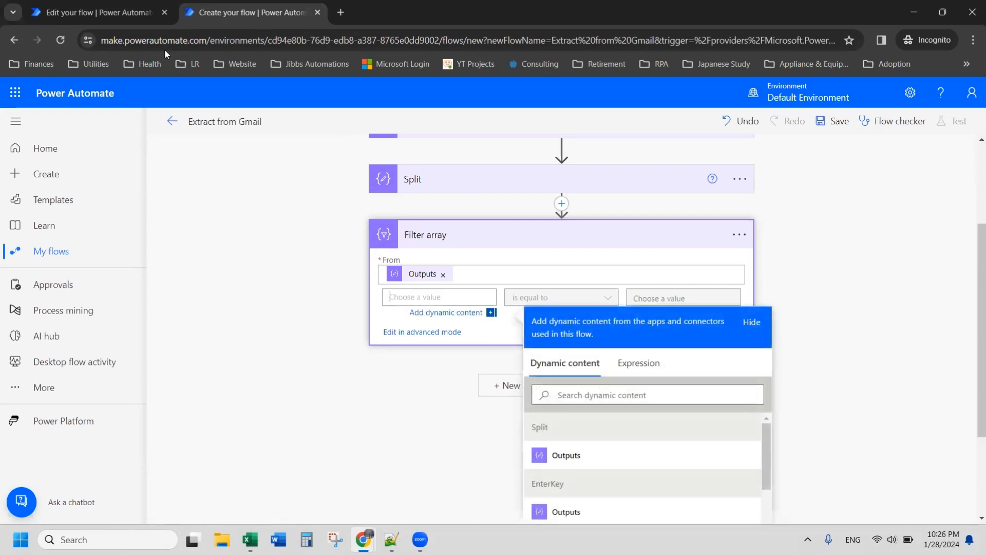
mouse_move(420, 313)
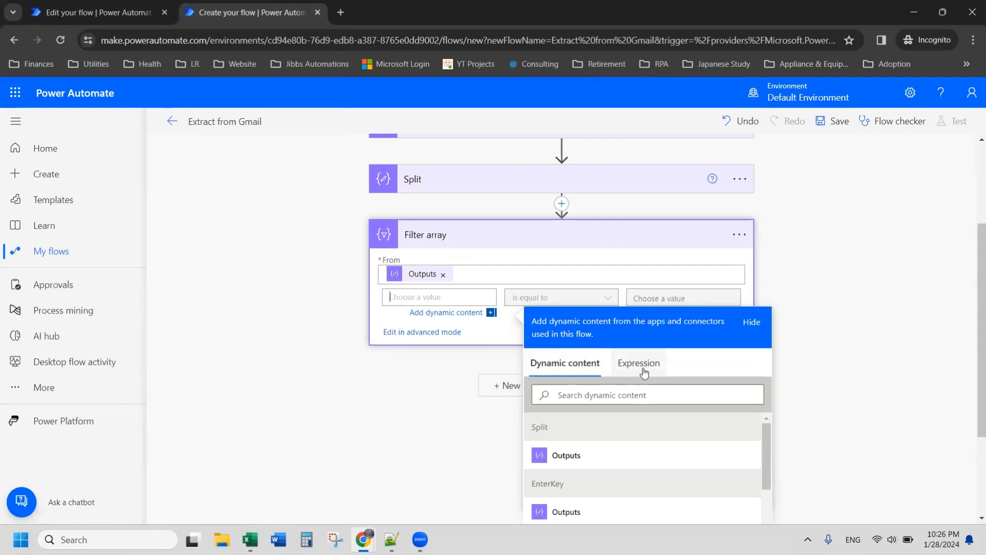
left_click(638, 363)
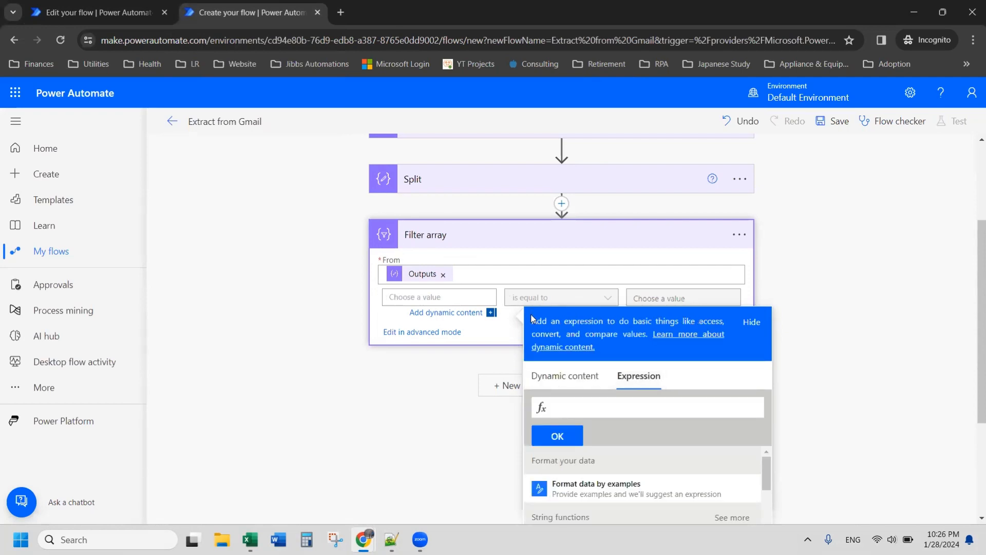
type("lenth")
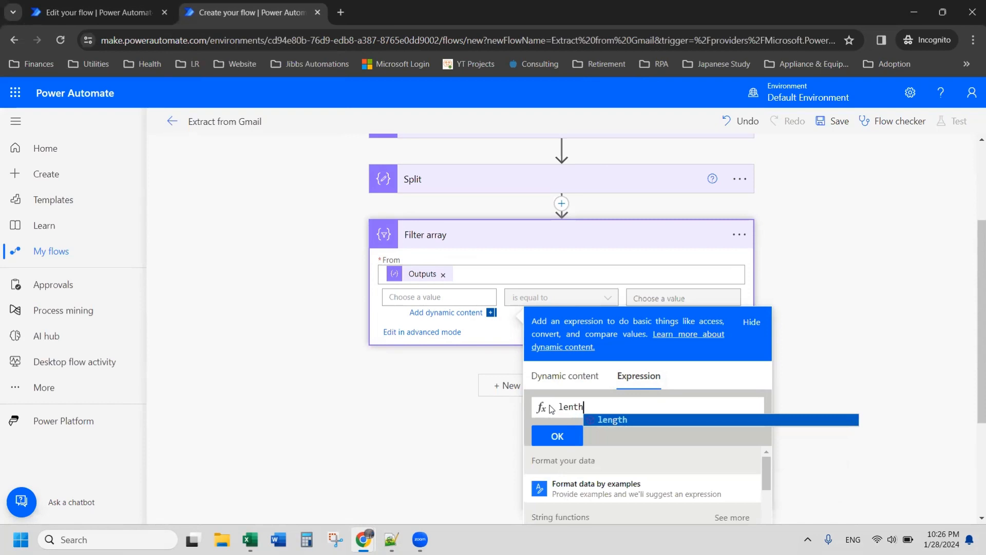
type("(trim(")
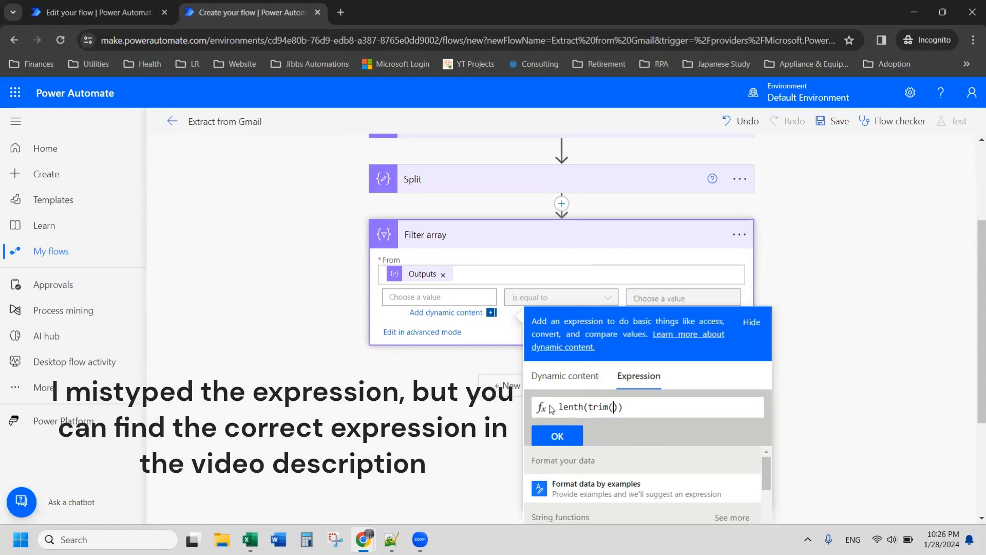
type("item")
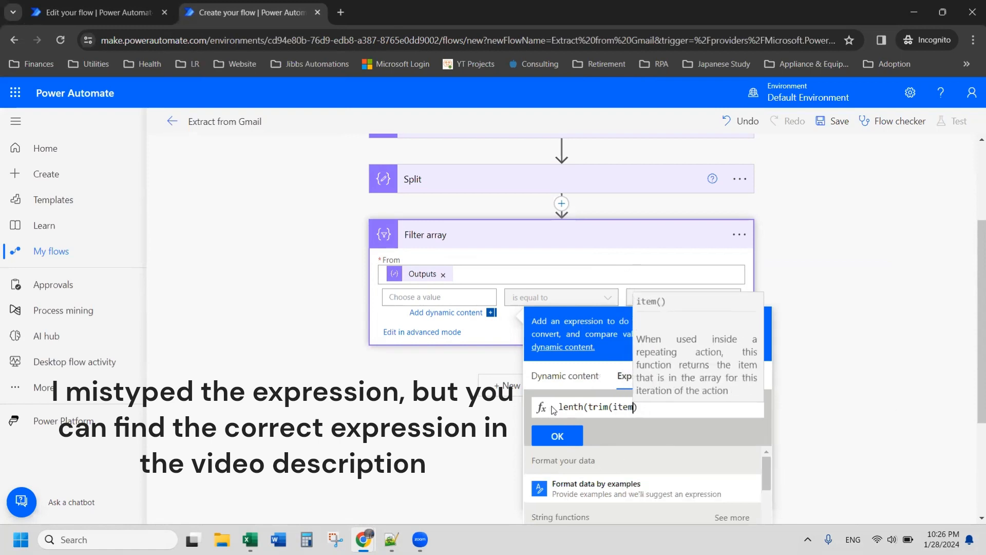
type("(")
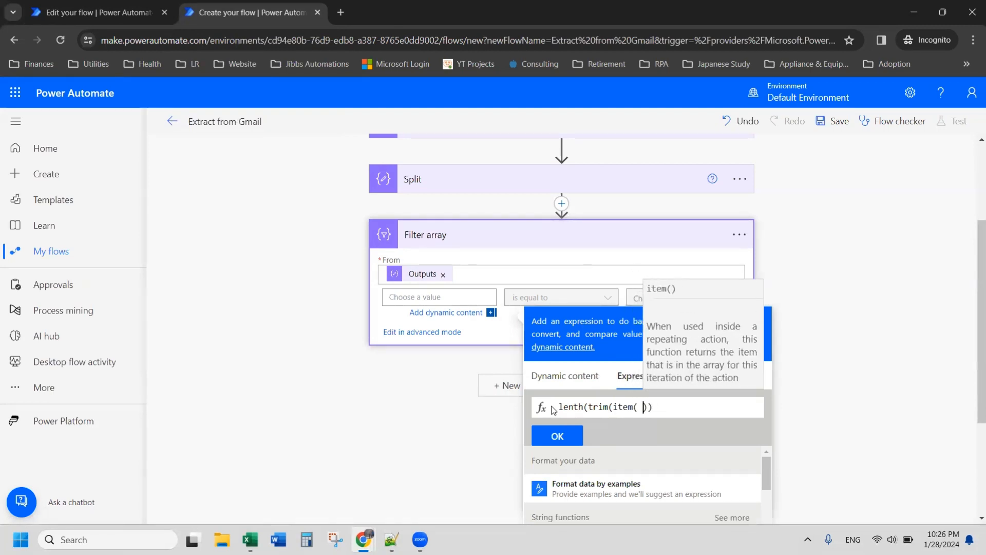
left_click(556, 435)
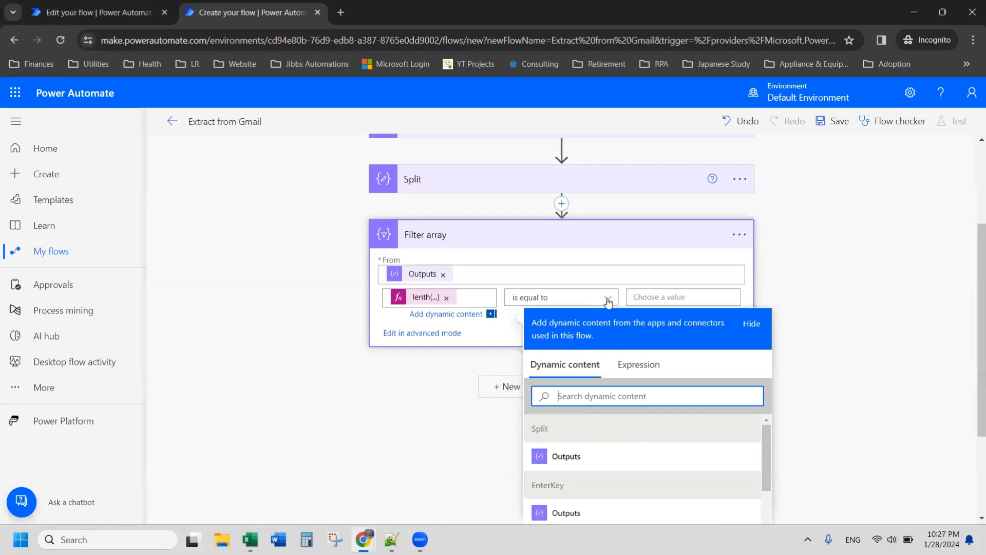
- Compare with 'is greater than' 0 and save the flow
left_click(606, 297)
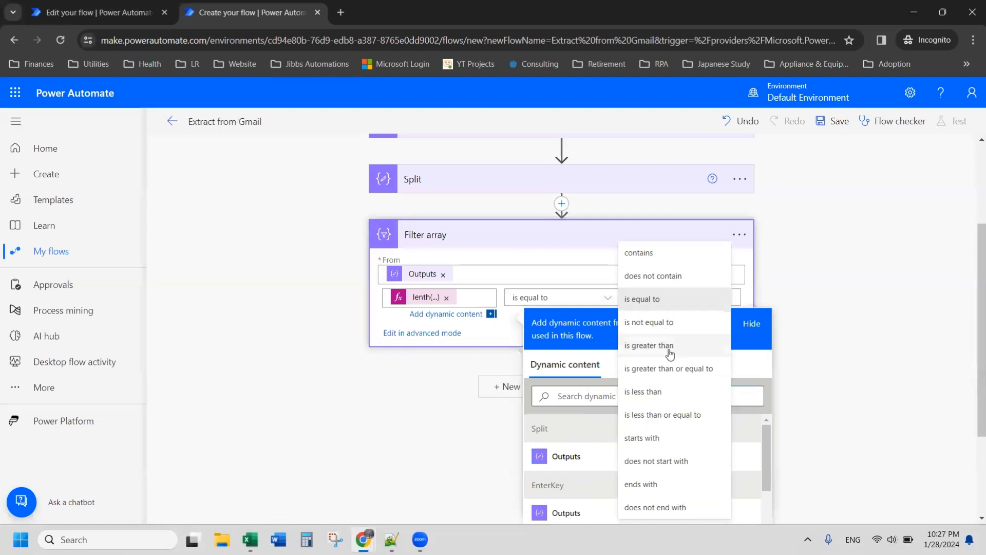
left_click(648, 346)
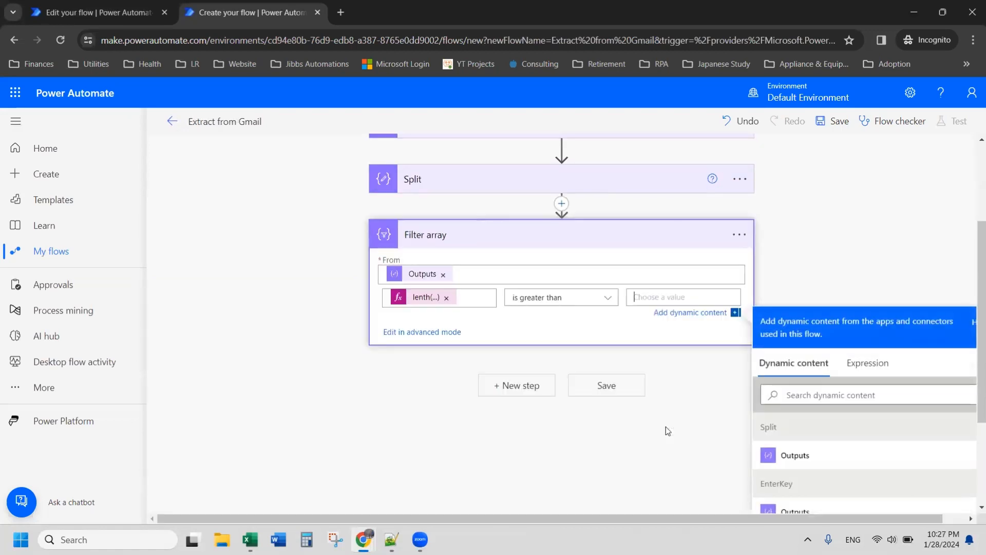
type("0")
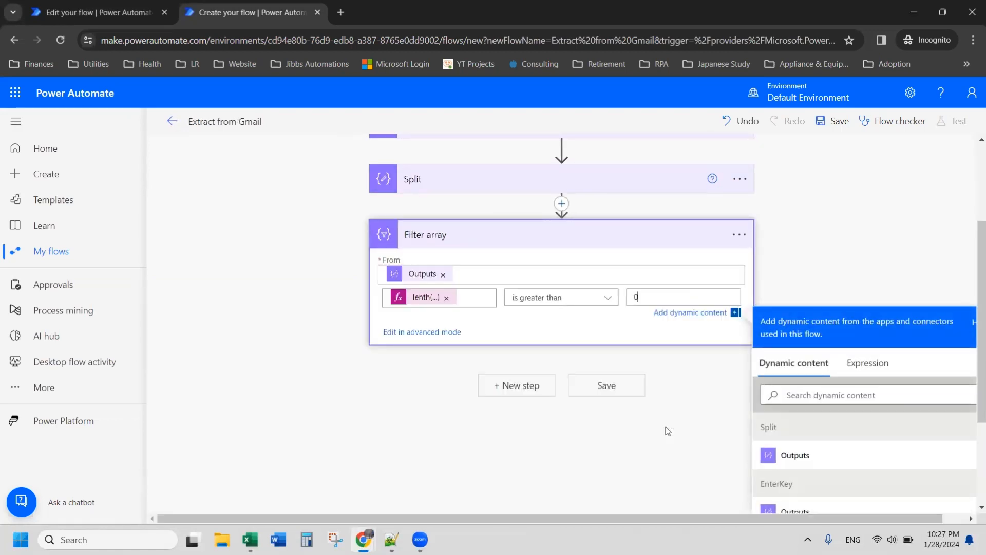
left_click(606, 384)
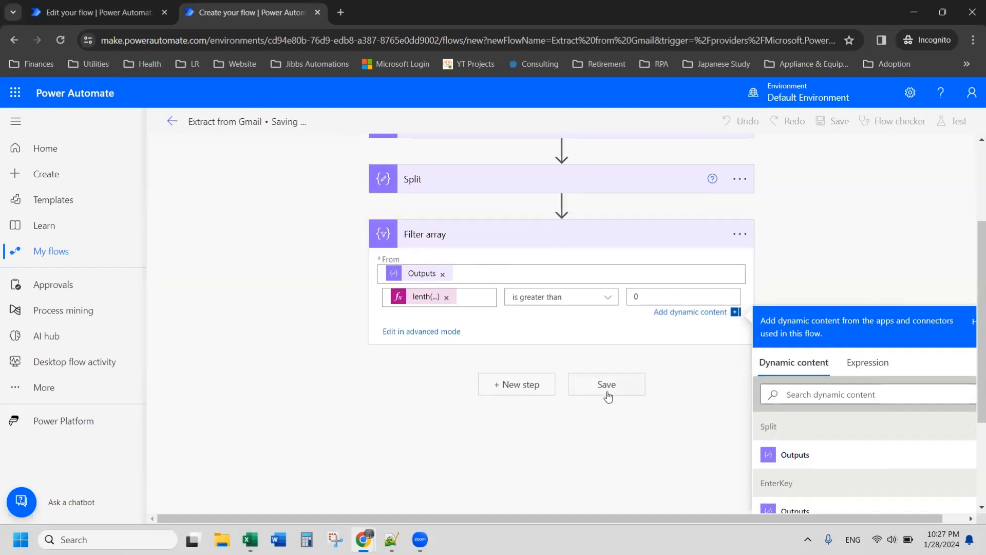
- Send the job posting email draft to trigger the flow
left_click(605, 384)
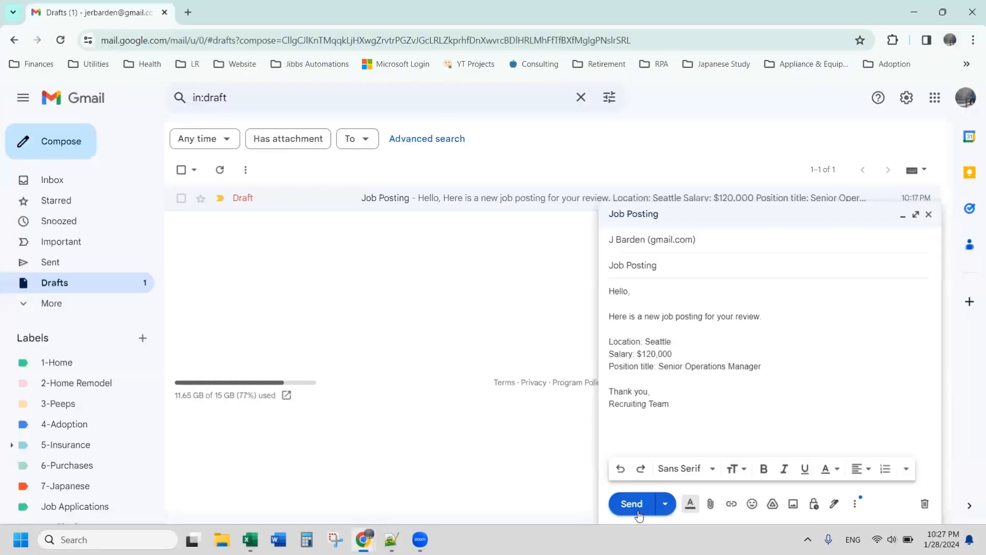
left_click(631, 503)
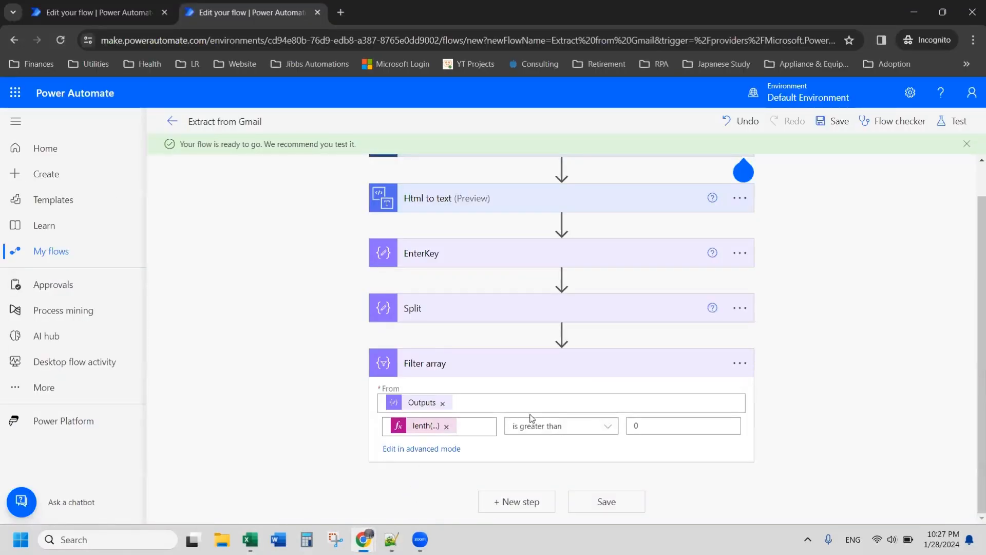
mouse_move(508, 424)
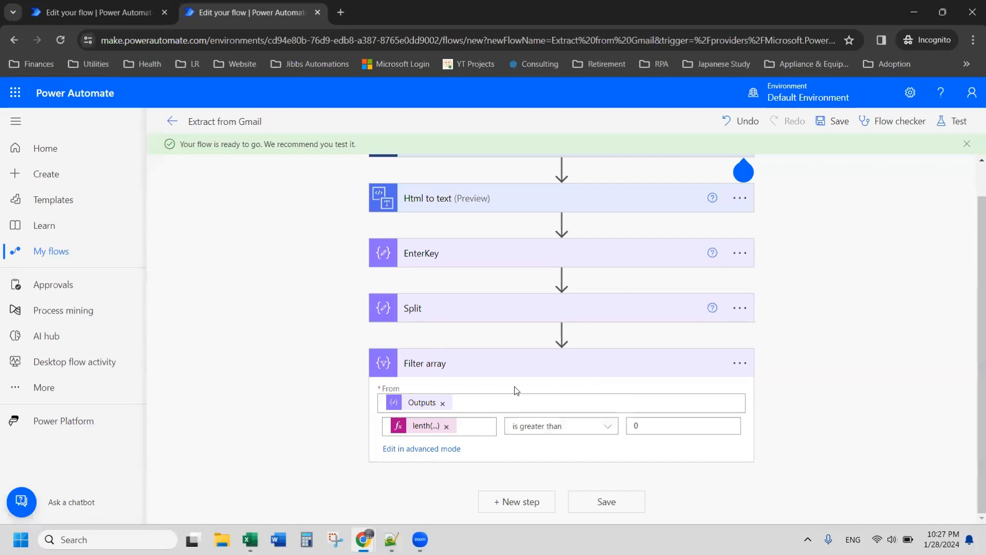
mouse_move(493, 389)
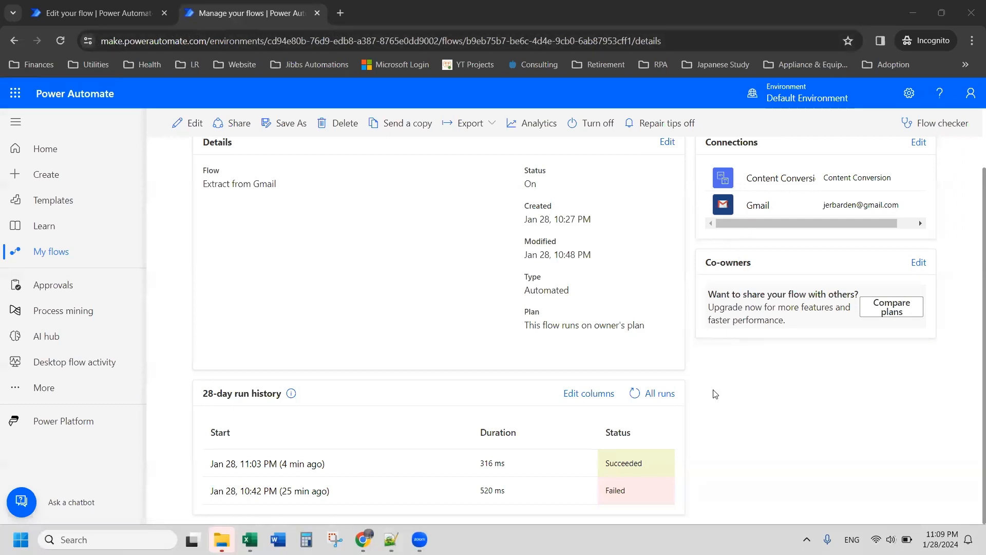
mouse_move(317, 496)
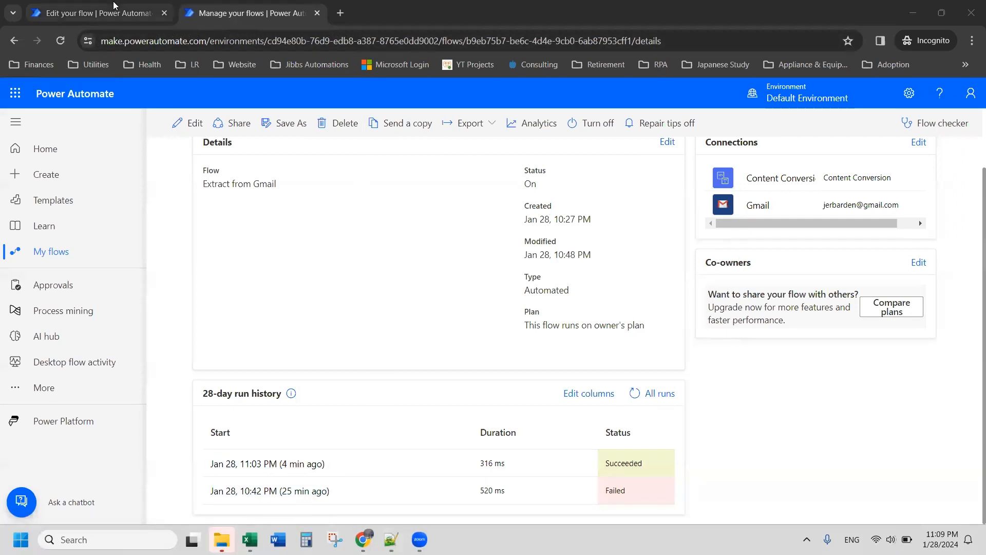
mouse_move(249, 13)
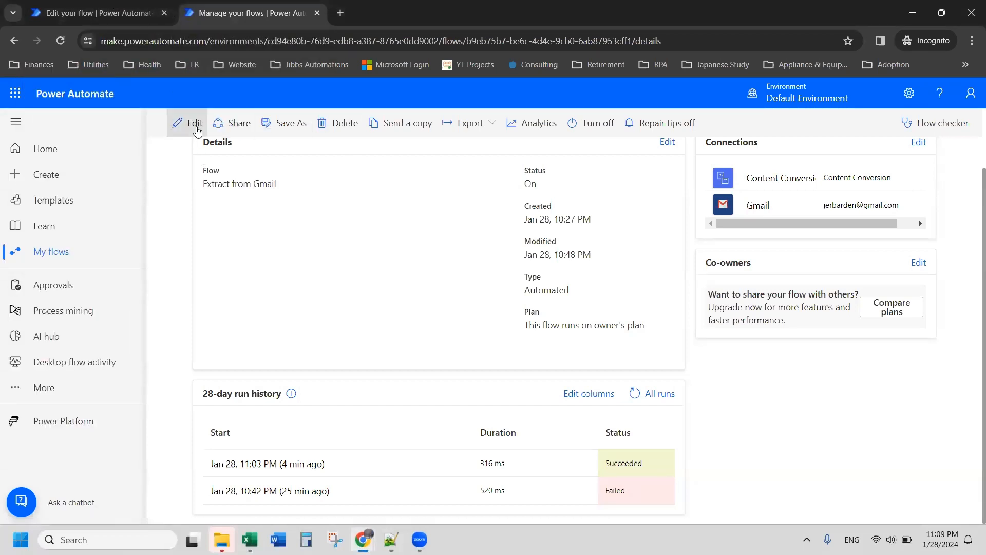
mouse_move(299, 470)
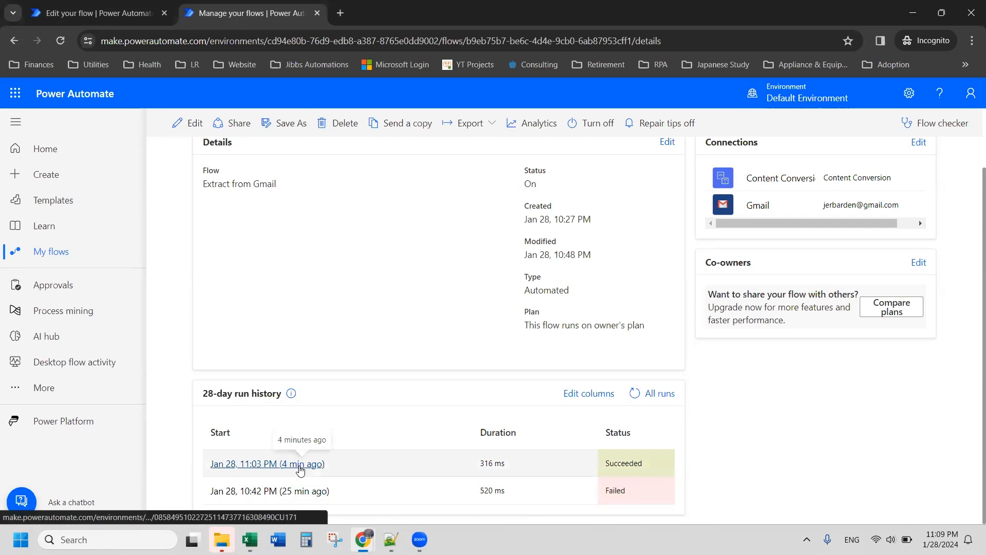
mouse_move(341, 467)
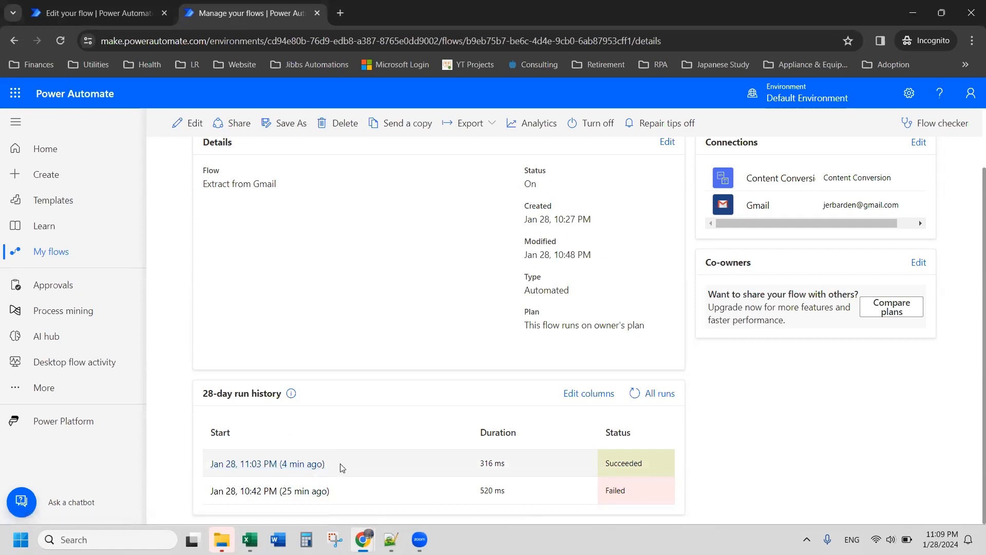
mouse_move(591, 460)
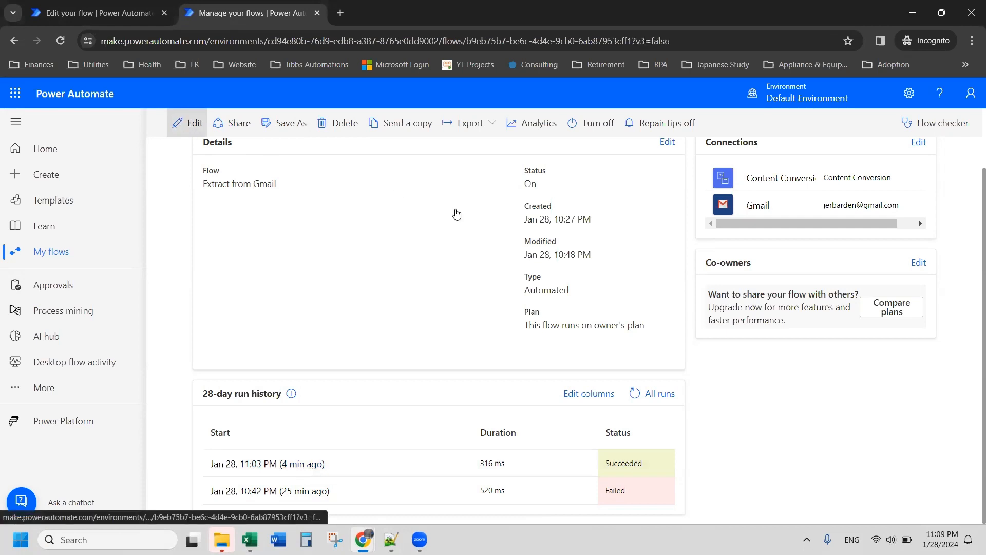
left_click(188, 123)
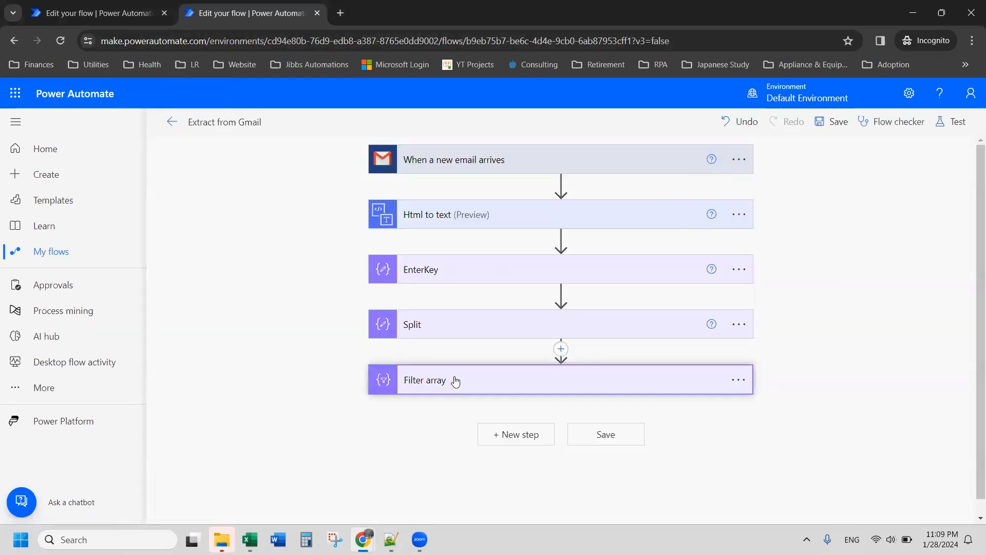
left_click(453, 380)
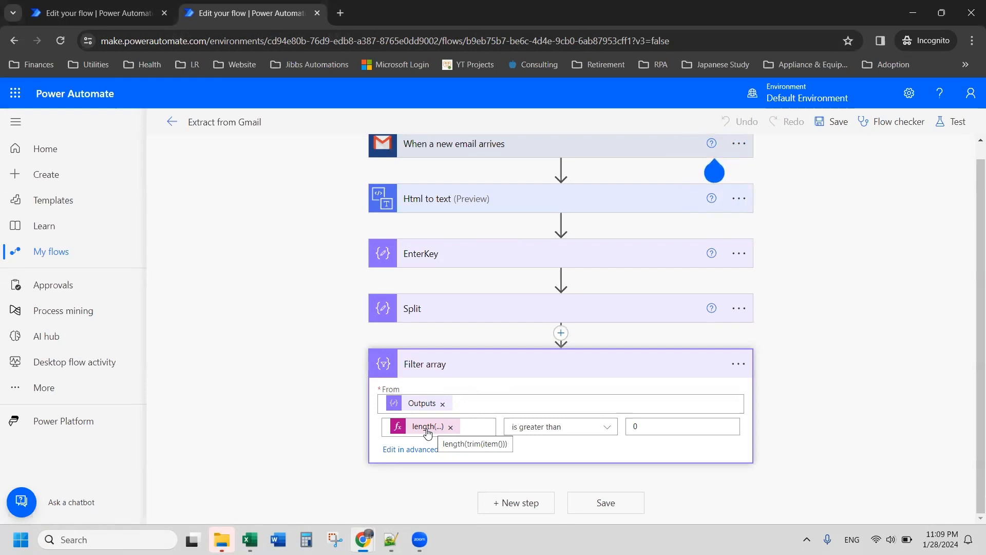
mouse_move(173, 123)
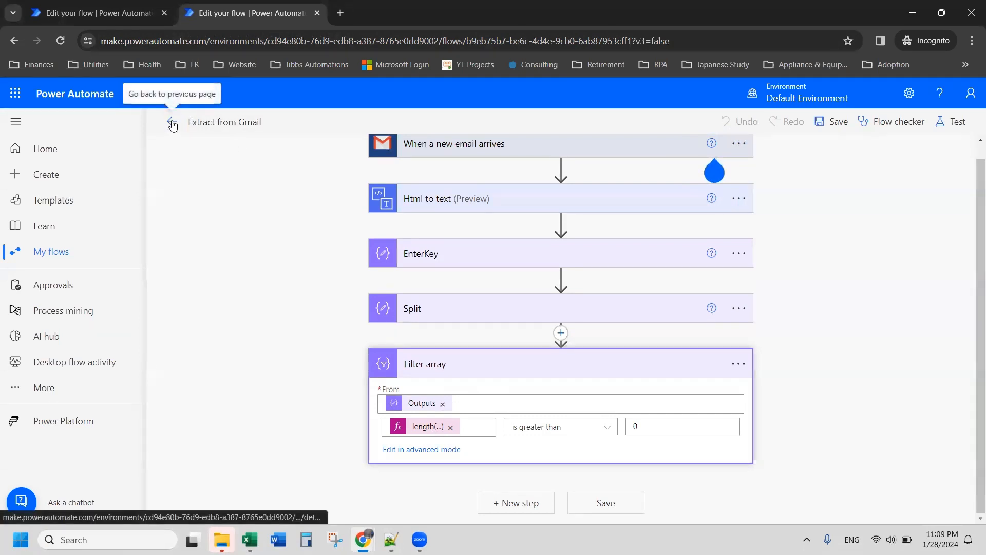
left_click(172, 122)
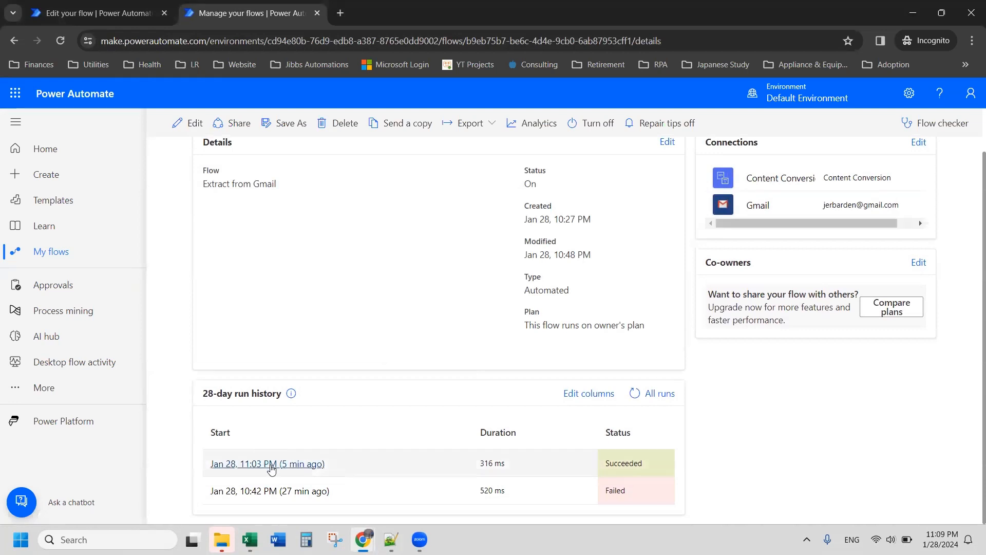
left_click(246, 465)
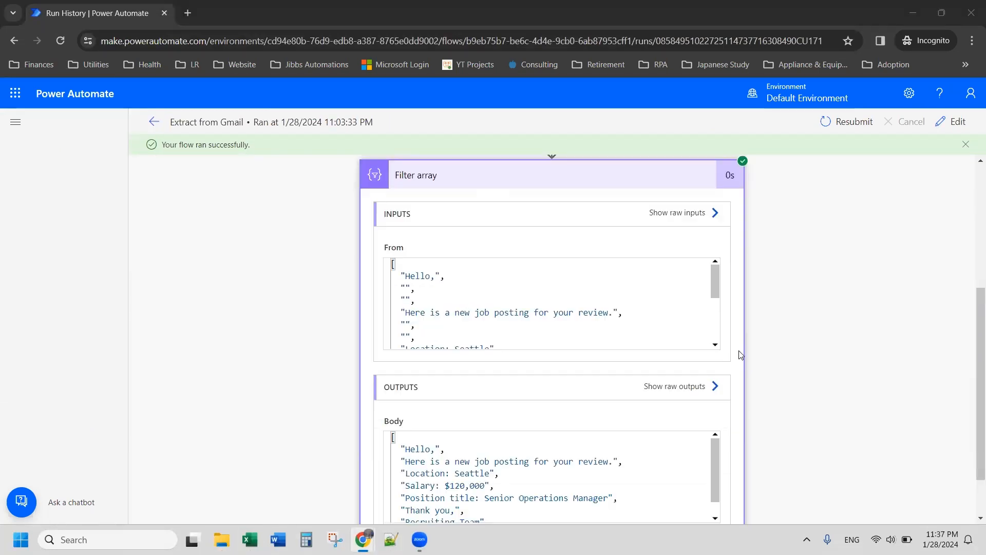
- Review the run's Filter array output showing Location: Seattle, then return to editing
scroll("down", 3)
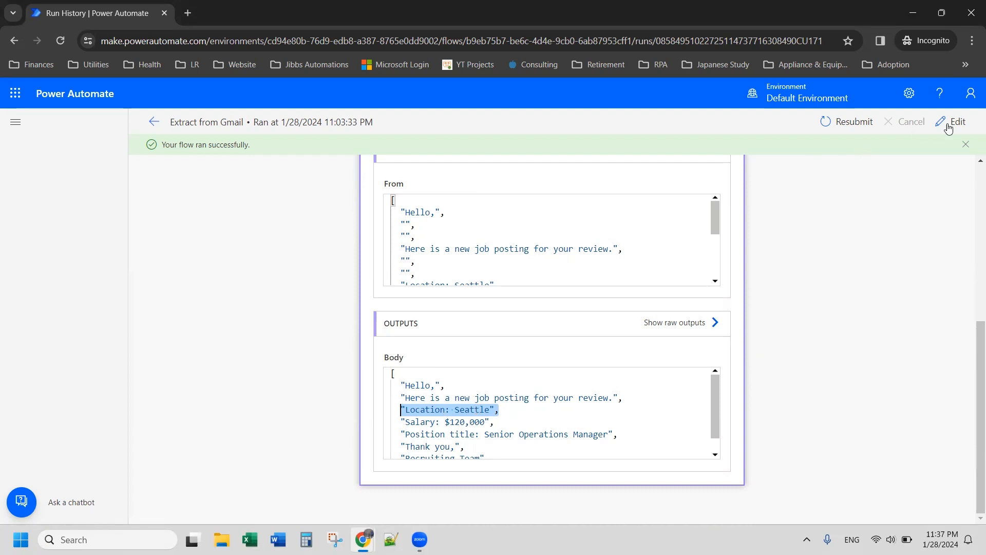
left_click(955, 121)
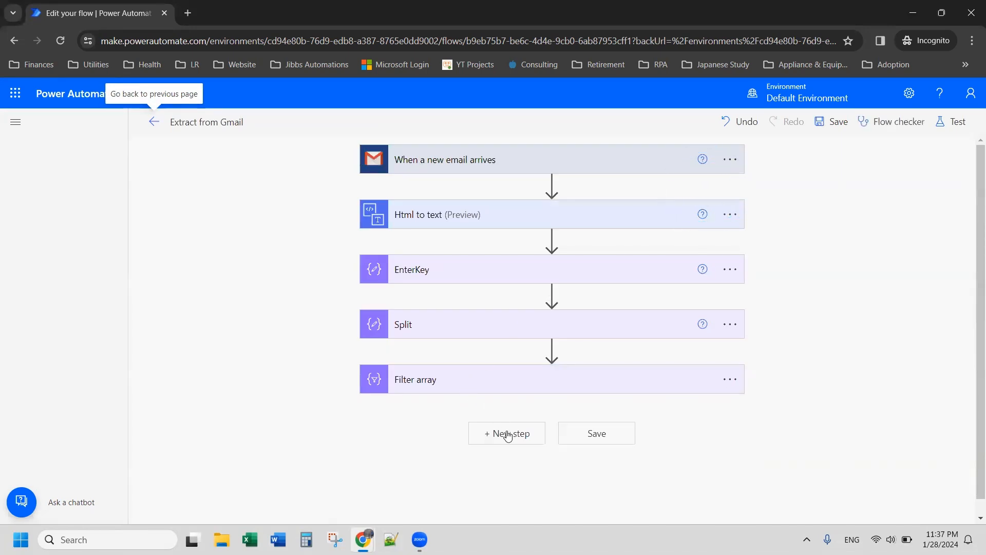
- Add a Compose step with expression split(body('Filter_array')[3], ':')[1] in Inputs
left_click(506, 434)
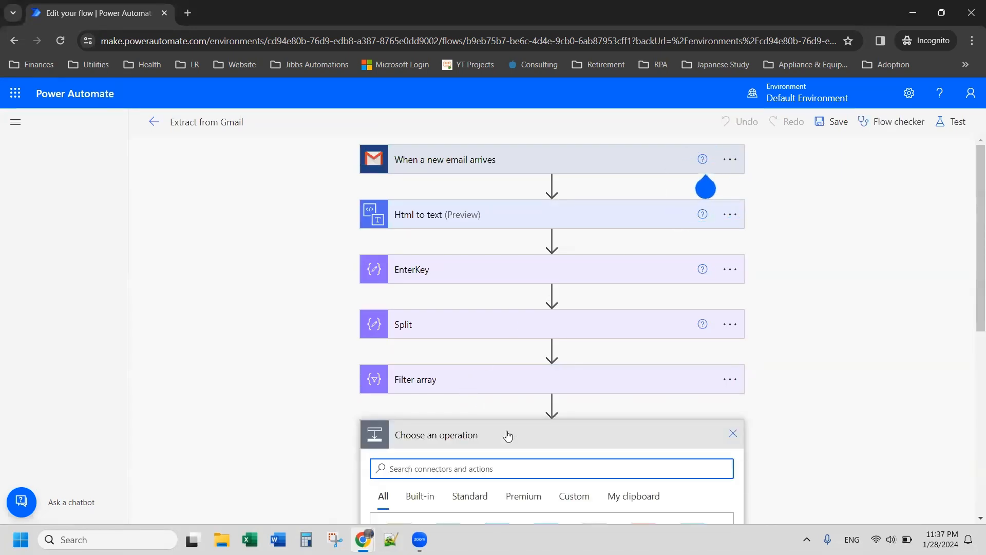
type("compose")
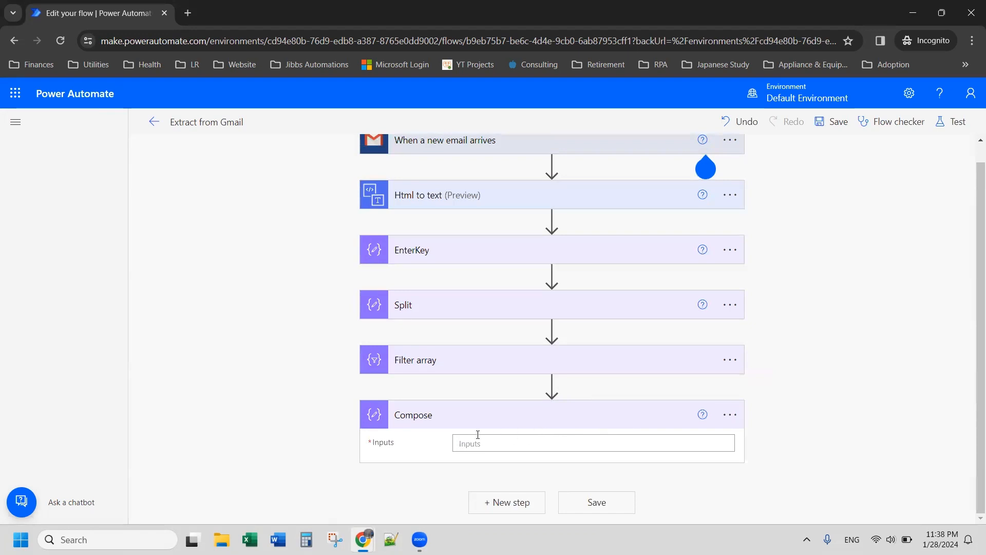
left_click(592, 443)
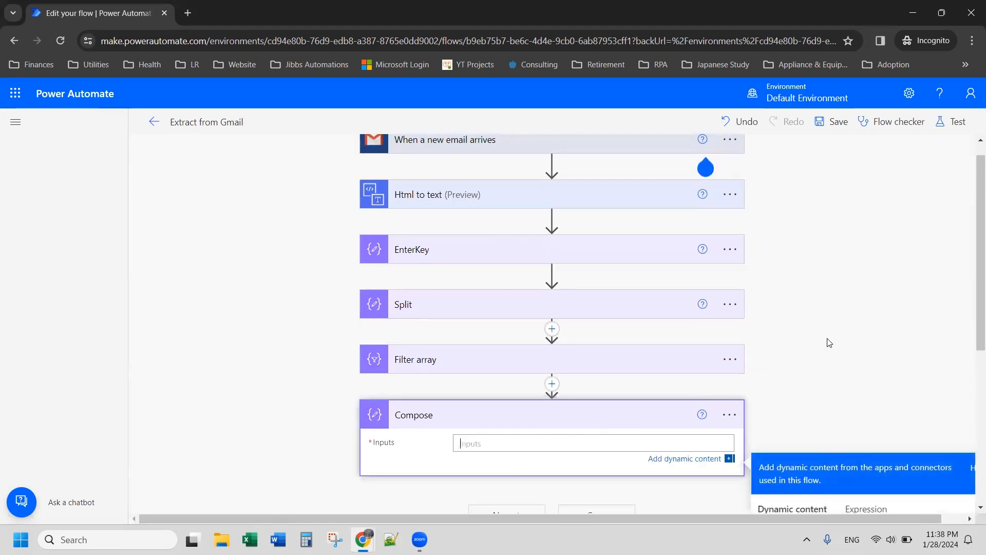
left_click(866, 393)
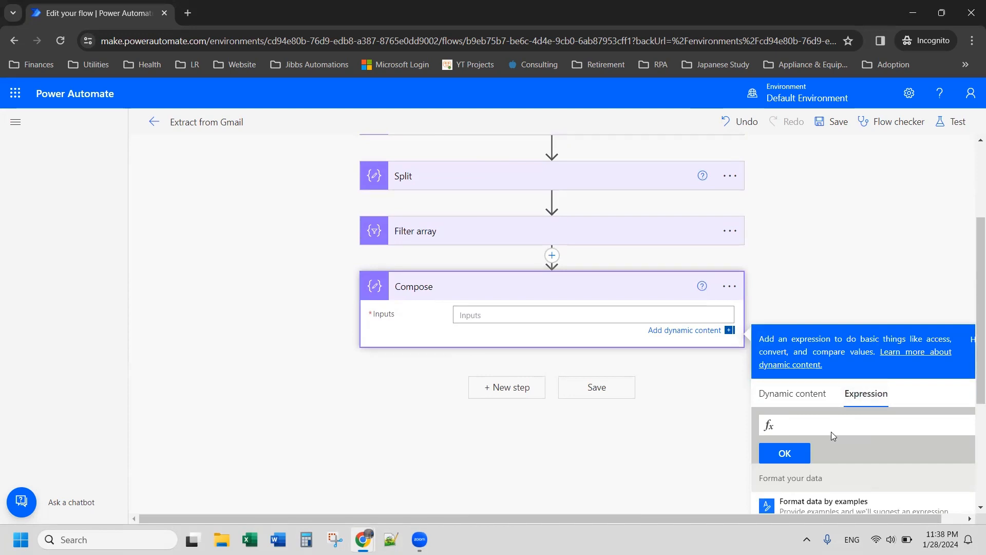
type("split(body('Filter_array')[3], ':')[1]")
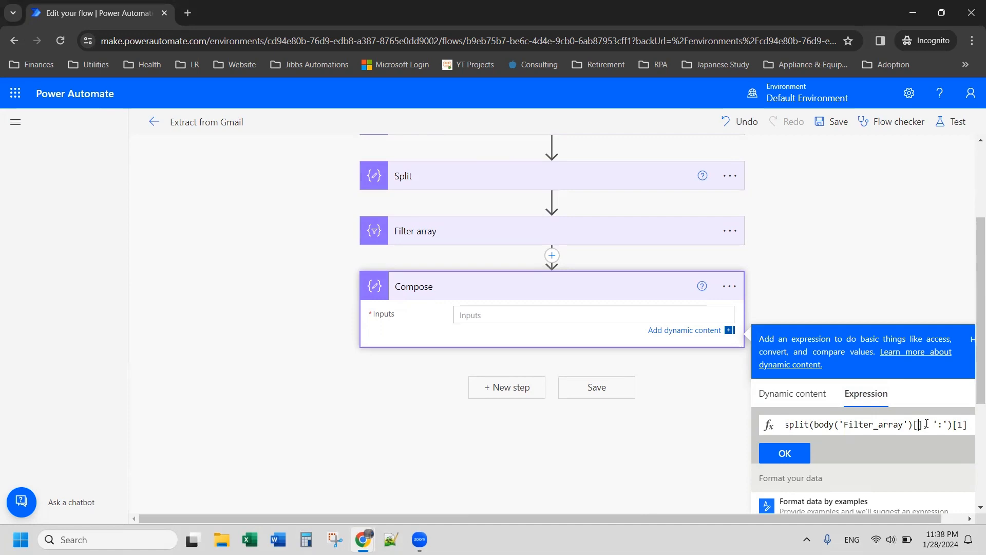
type("1")
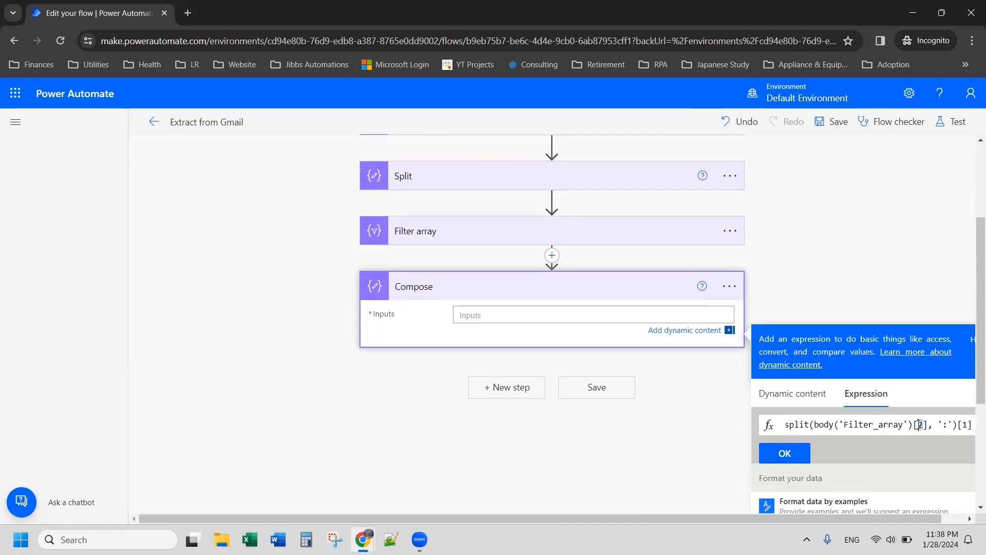
- Correct the array index to 2 after checking Seattle on the email's Location line
double_click(919, 424)
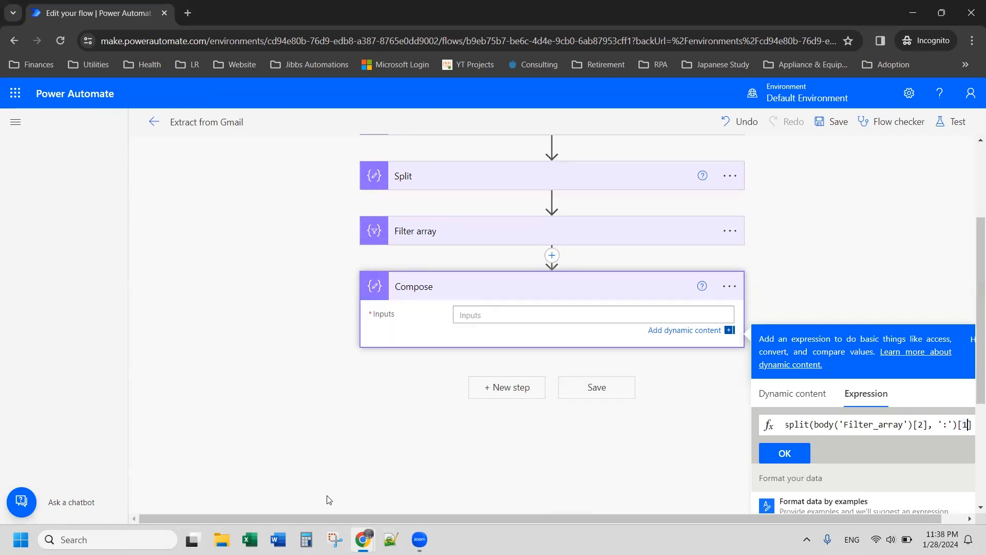
mouse_move(376, 490)
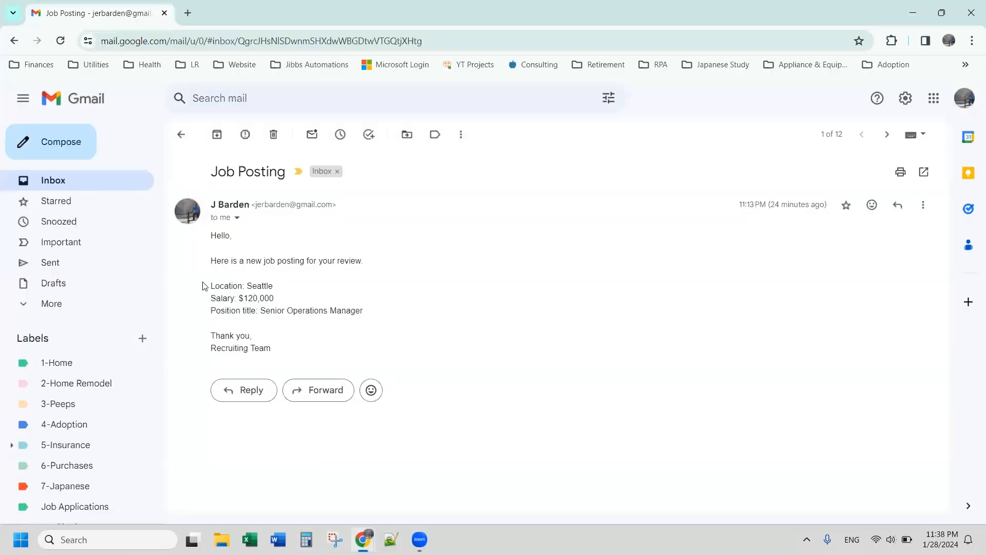
double_click(227, 286)
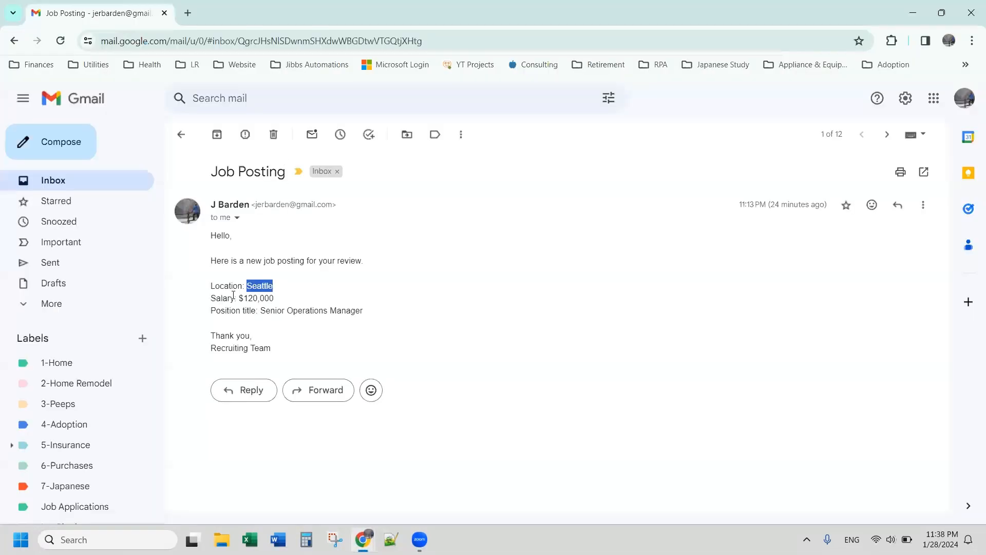
double_click(226, 285)
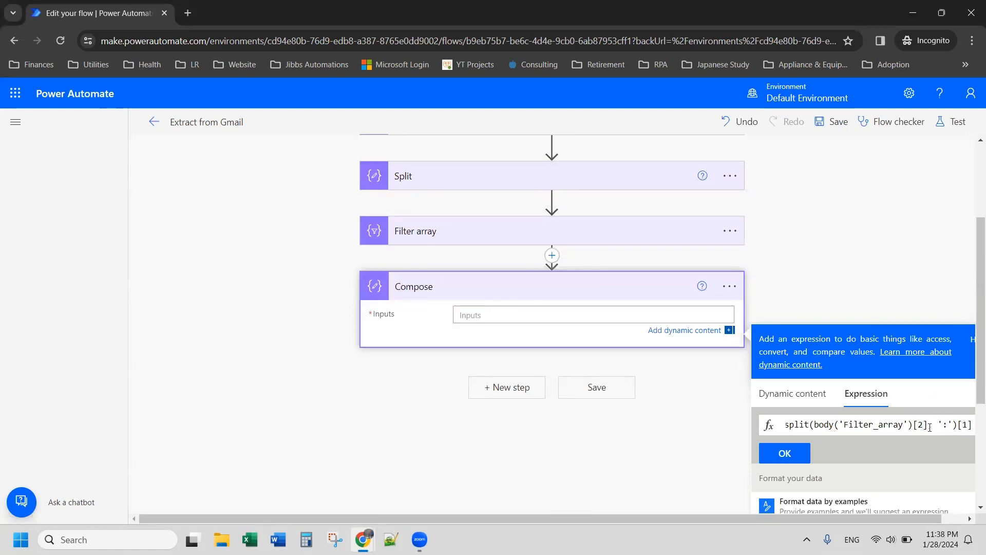
type(",")
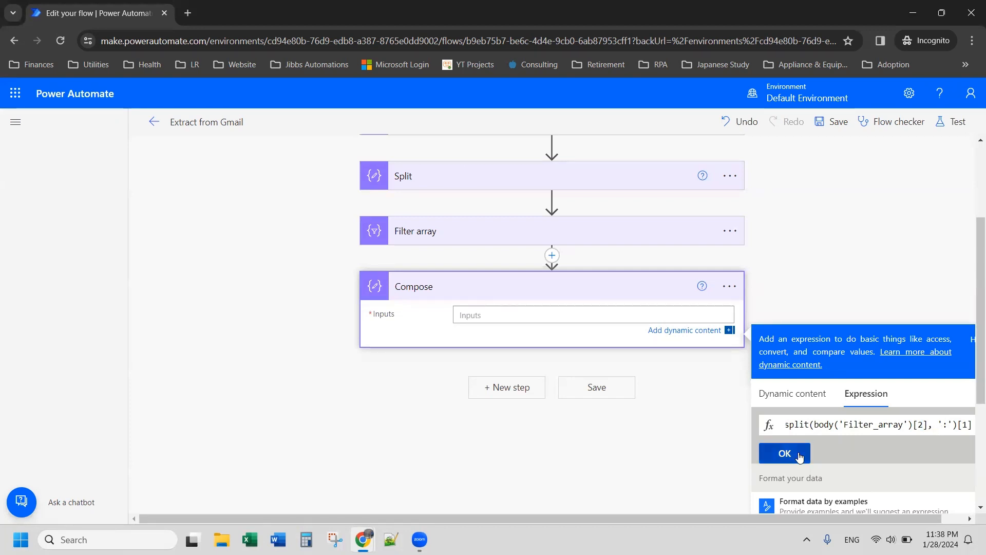
- Confirm the split expression as the Compose input and save the flow
left_click(784, 453)
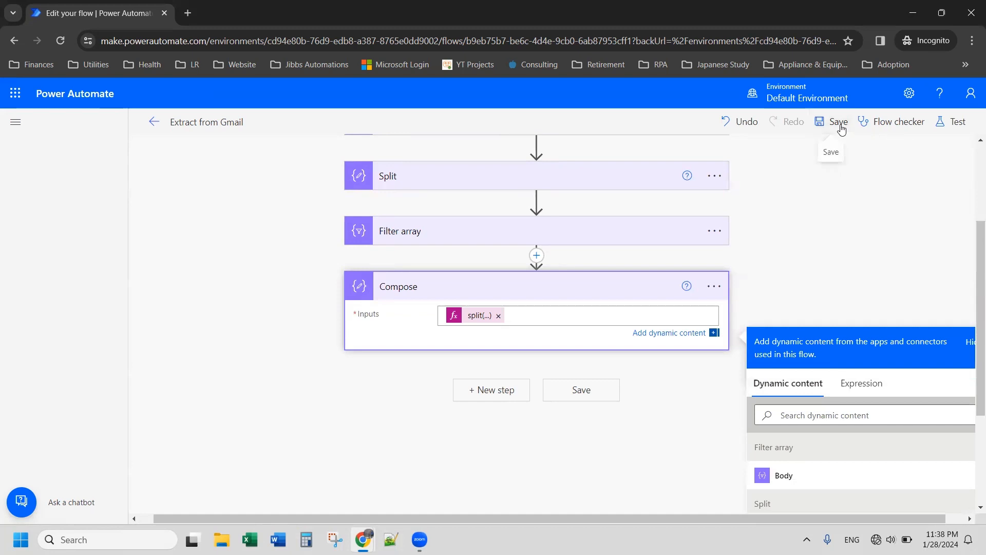
left_click(838, 122)
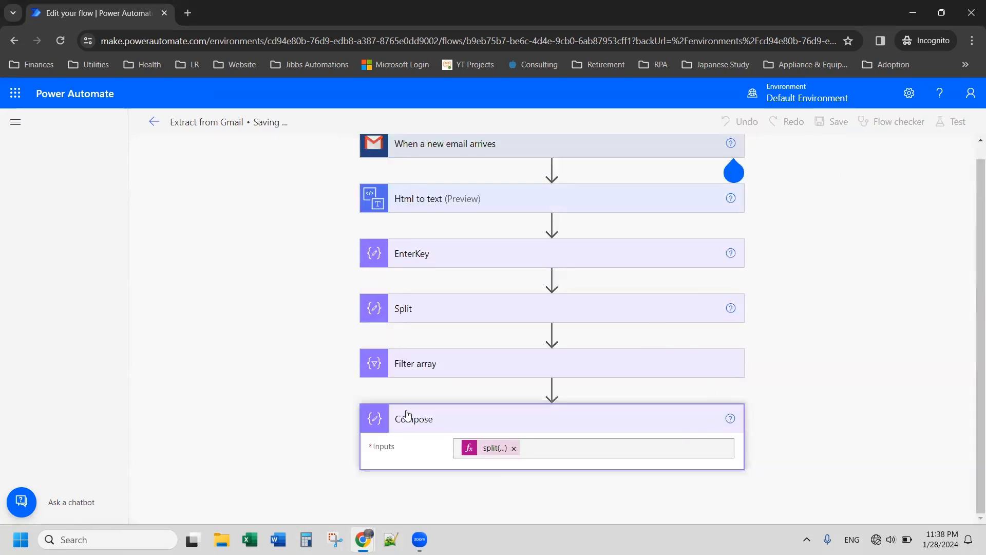
- Rename the Compose step to 'Location' and save the flow again
left_click(730, 412)
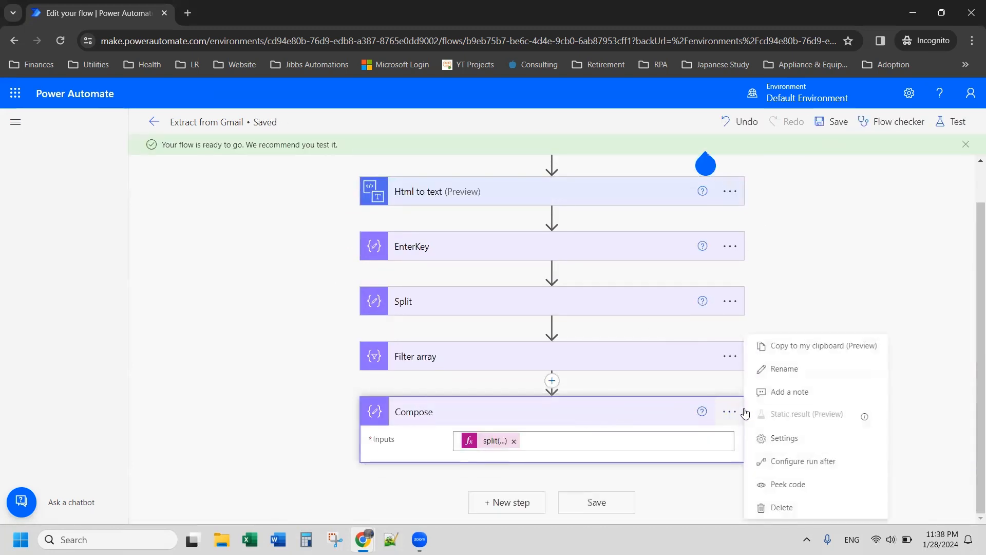
left_click(784, 368)
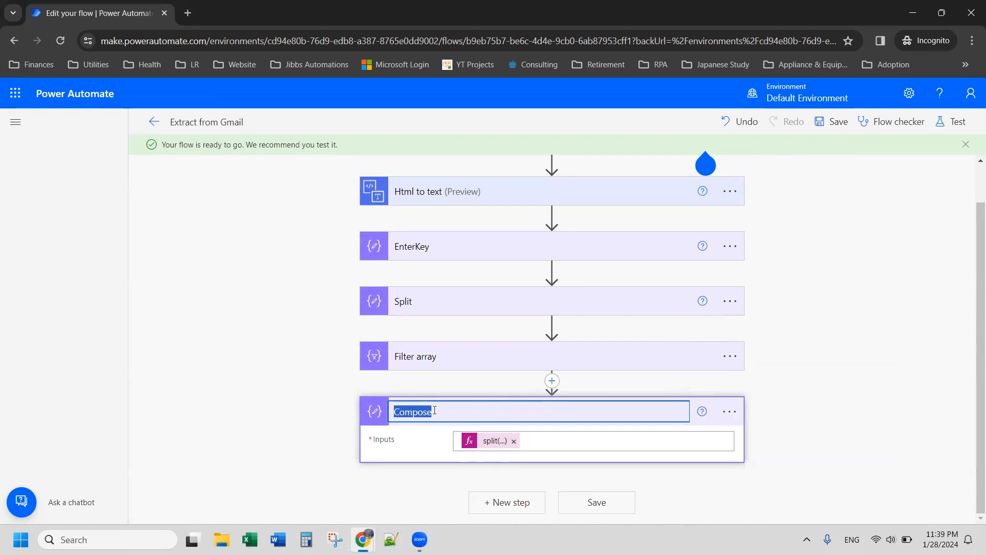
type("Location")
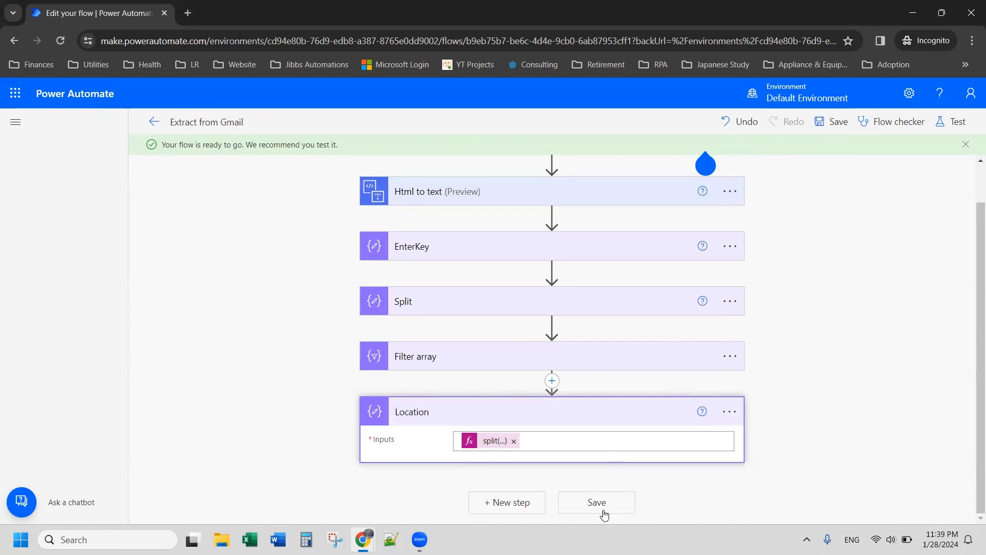
left_click(595, 502)
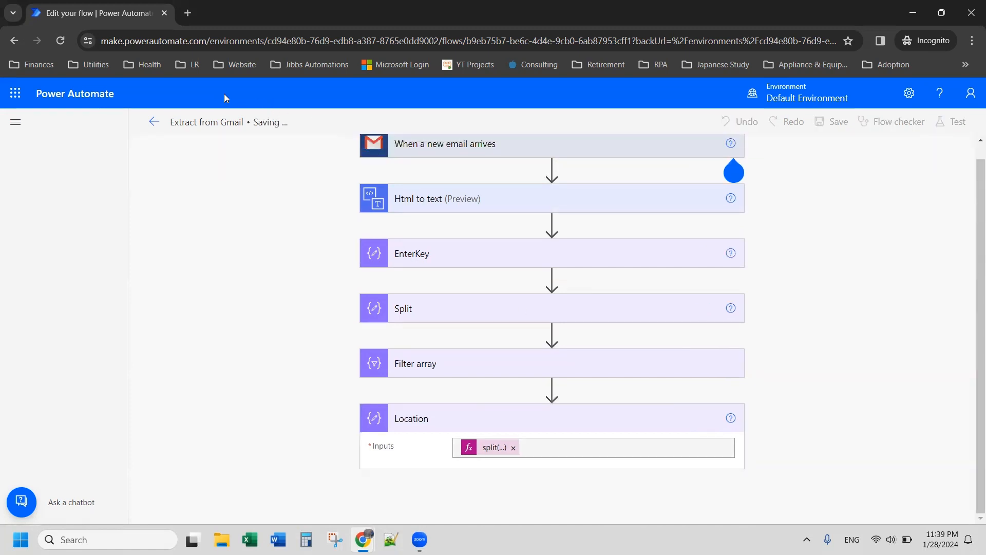
left_click(837, 121)
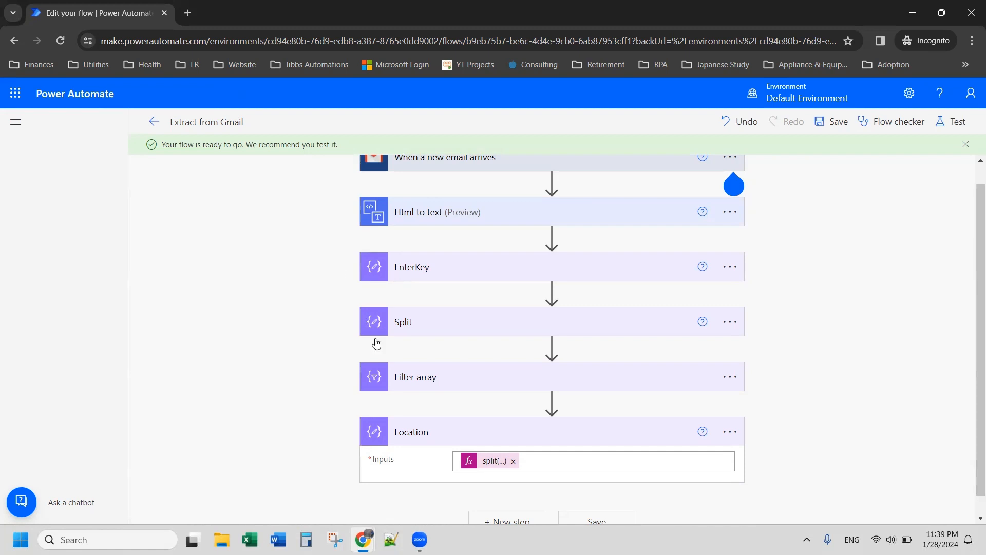
mouse_move(441, 450)
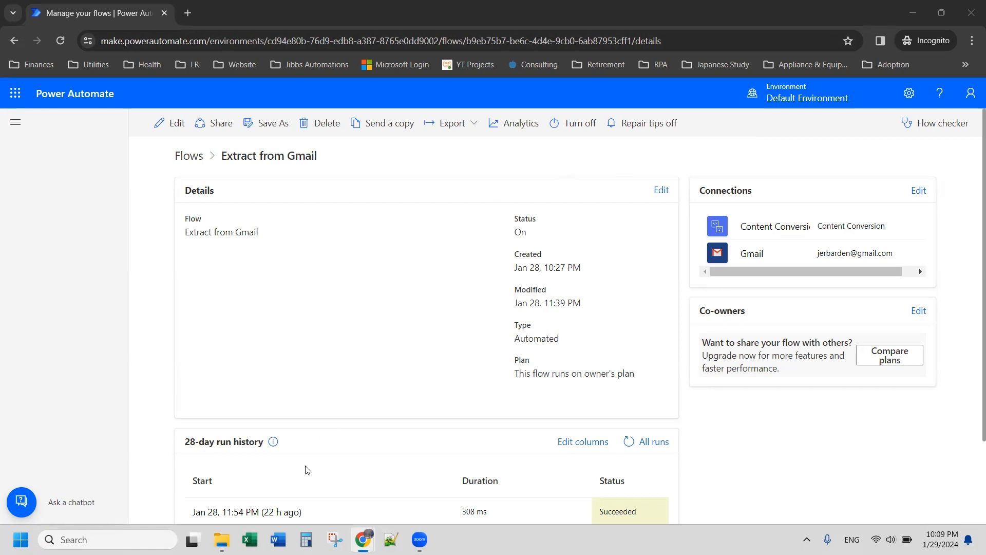
- Inspect the latest successful run, where the Location step's input and output read Seattle
left_click(245, 511)
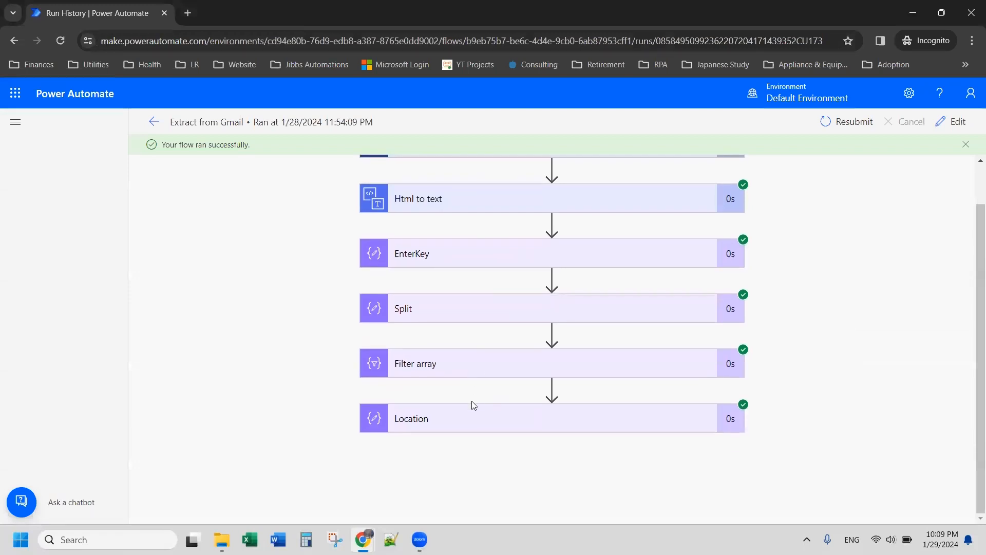
left_click(411, 418)
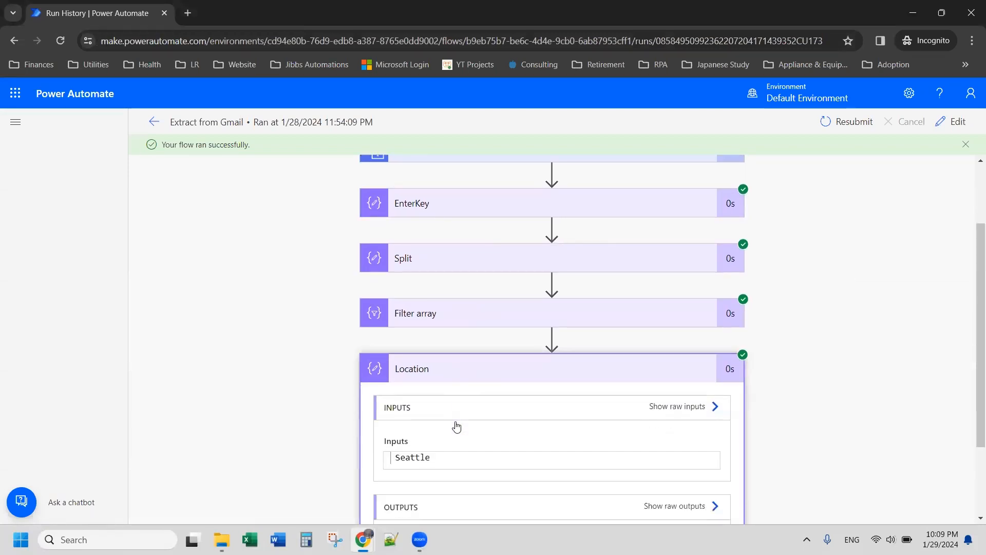
scroll("down", 3)
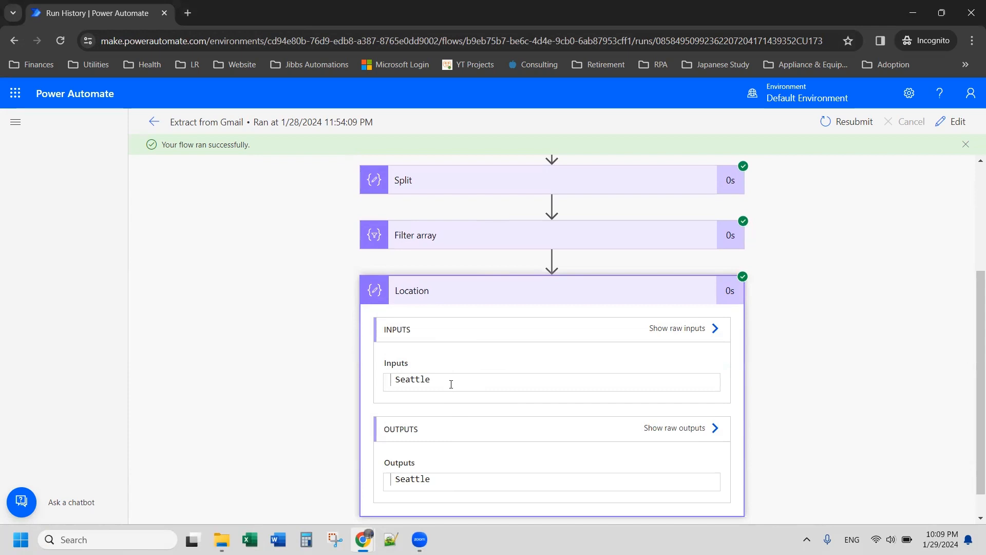
mouse_move(443, 370)
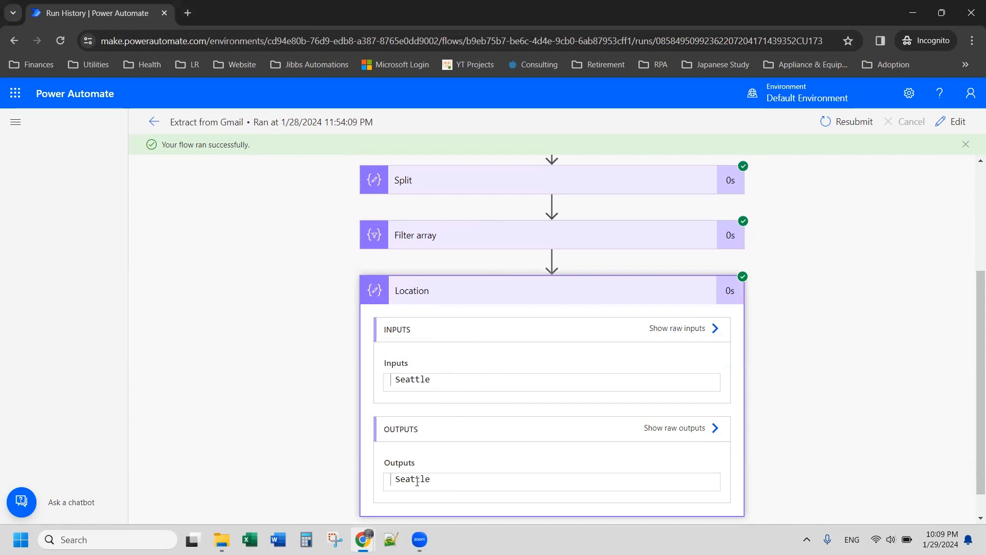
double_click(412, 478)
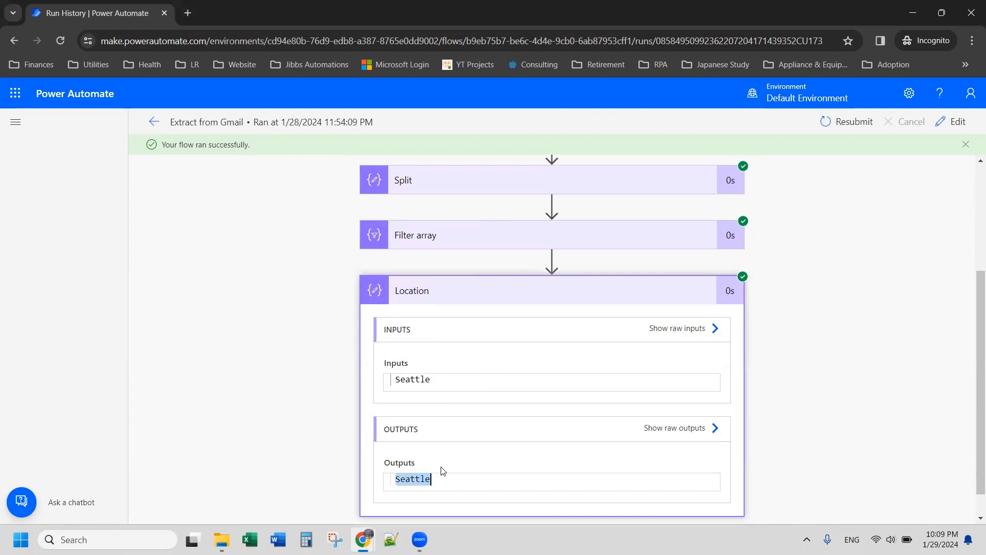
mouse_move(421, 404)
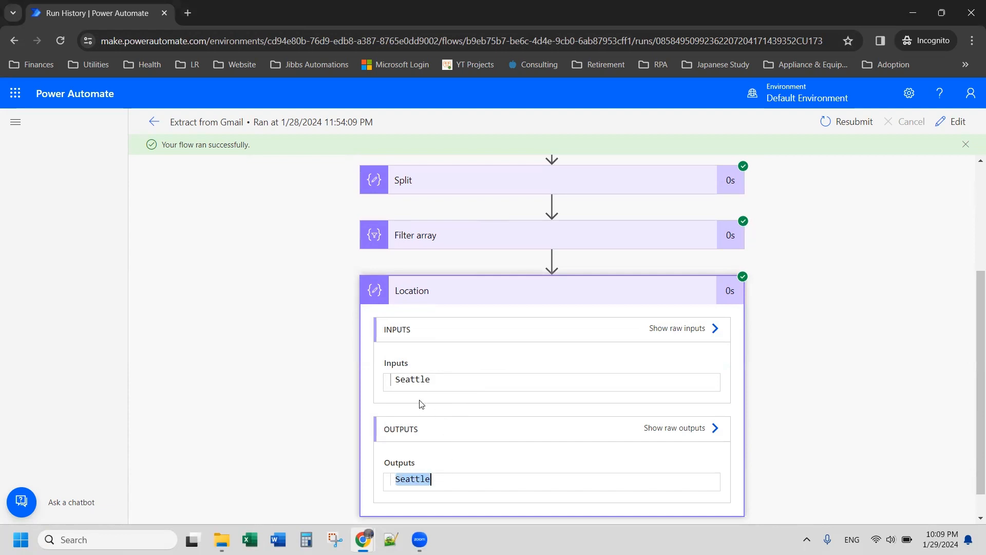
mouse_move(852, 244)
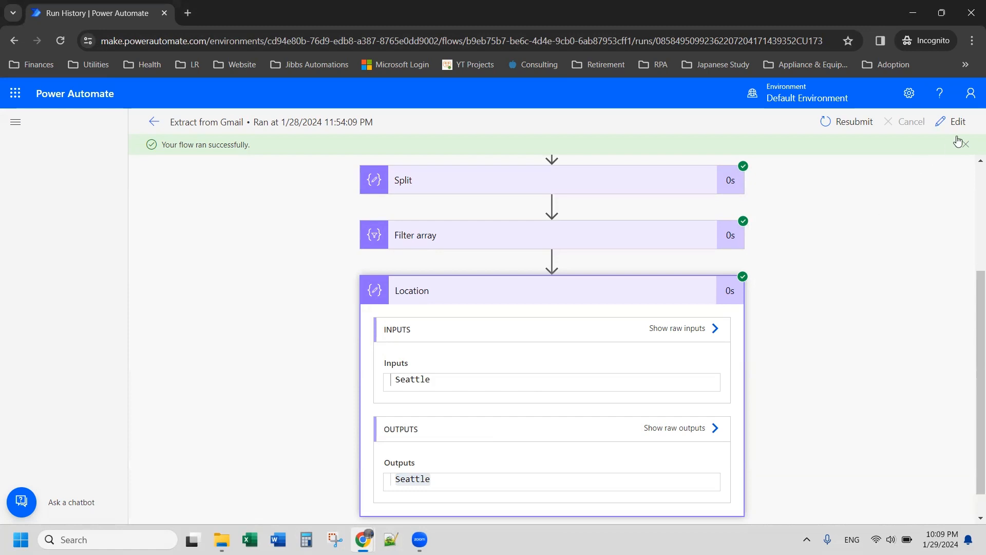
- Edit the flow and add an Excel Online (OneDrive) 'Add a row into a table' step after Location
left_click(956, 121)
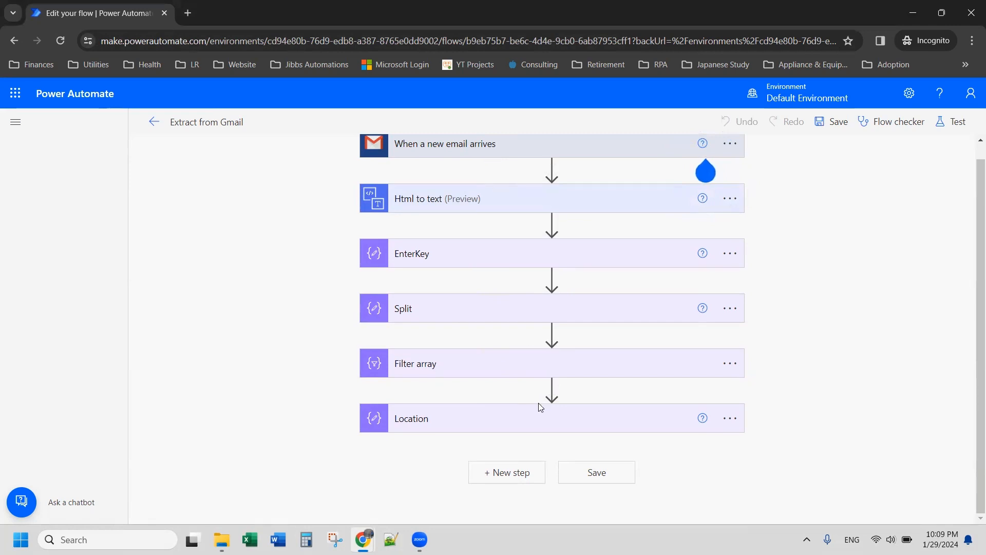
mouse_move(518, 472)
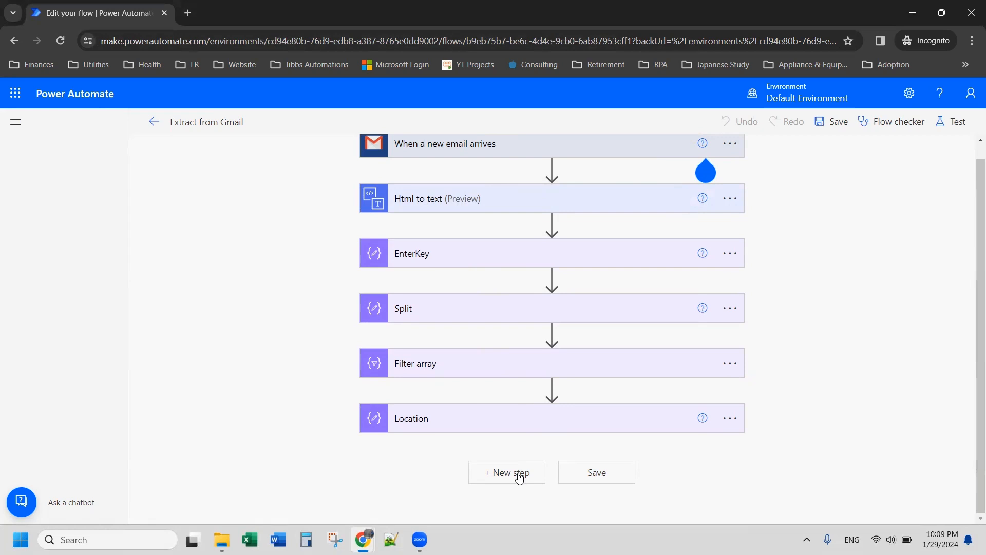
left_click(506, 473)
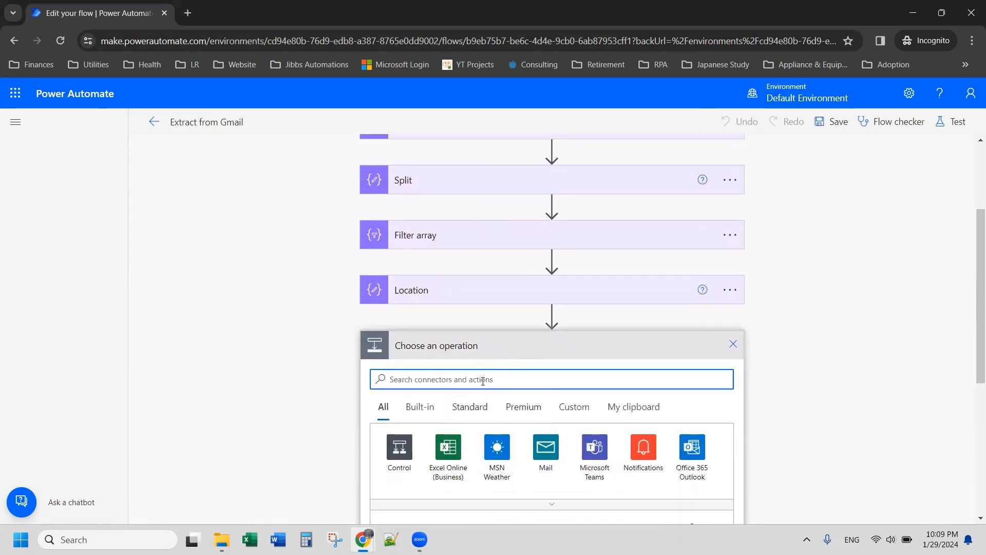
type("e")
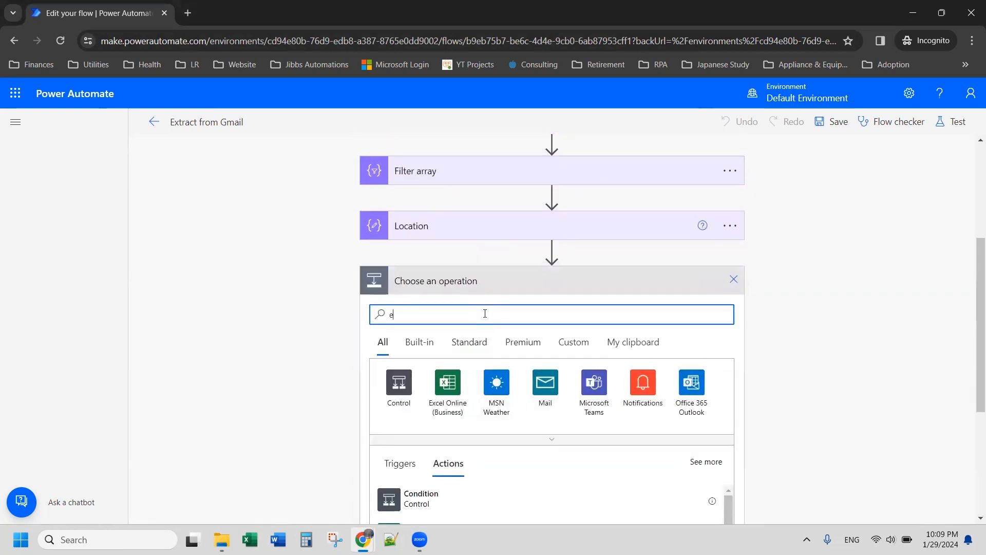
type("xcel")
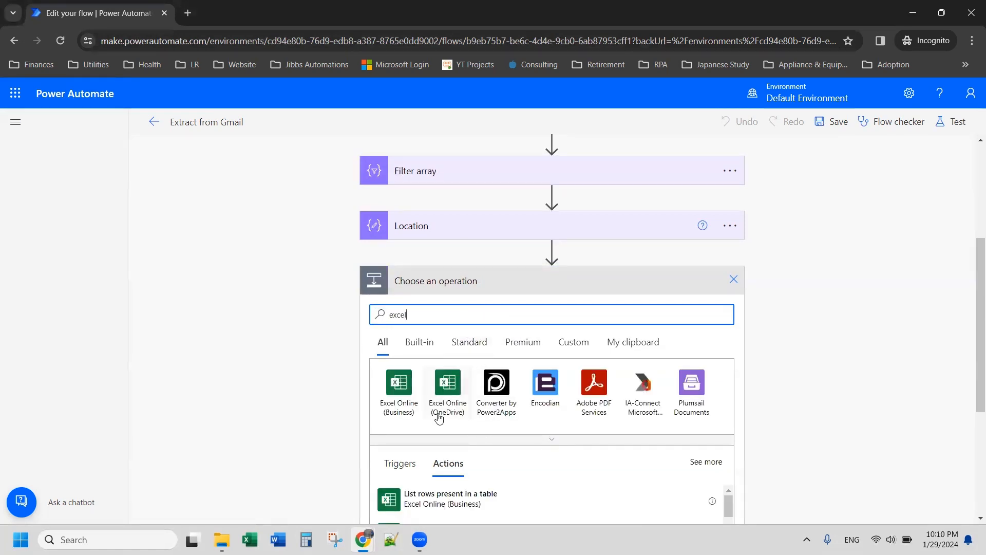
left_click(446, 387)
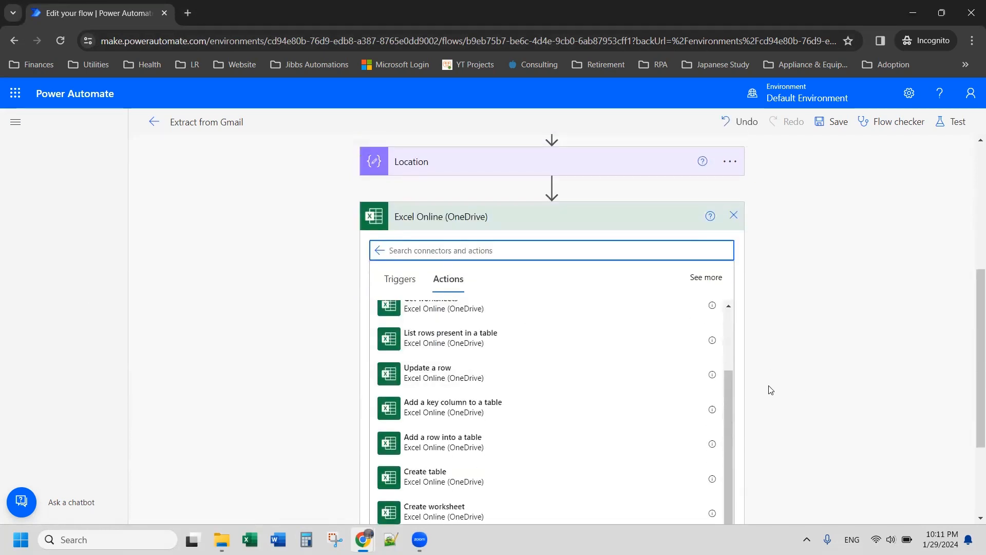
left_click(442, 438)
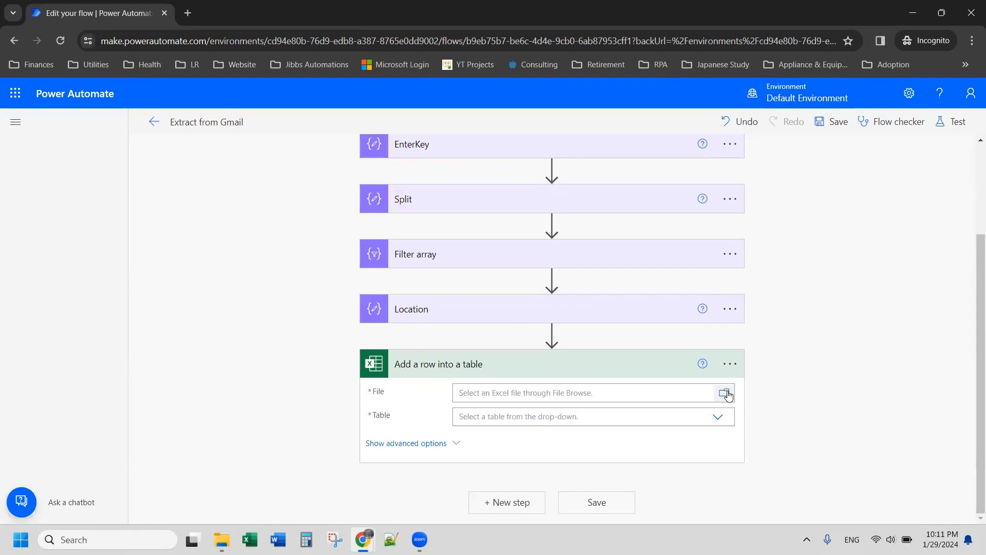
- Target the Application History 2020-2023.xlsx workbook in the 4-Job Applications folder
left_click(723, 393)
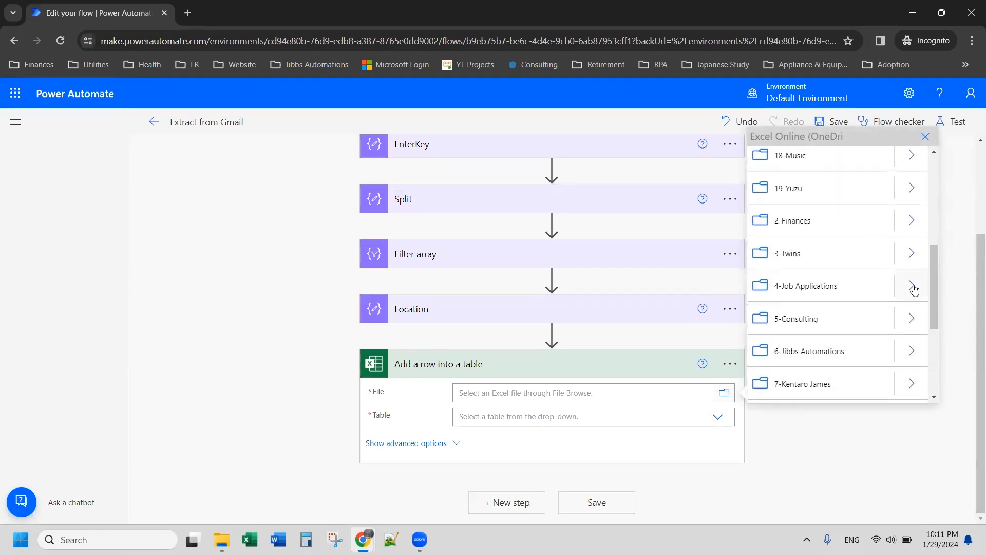
left_click(912, 286)
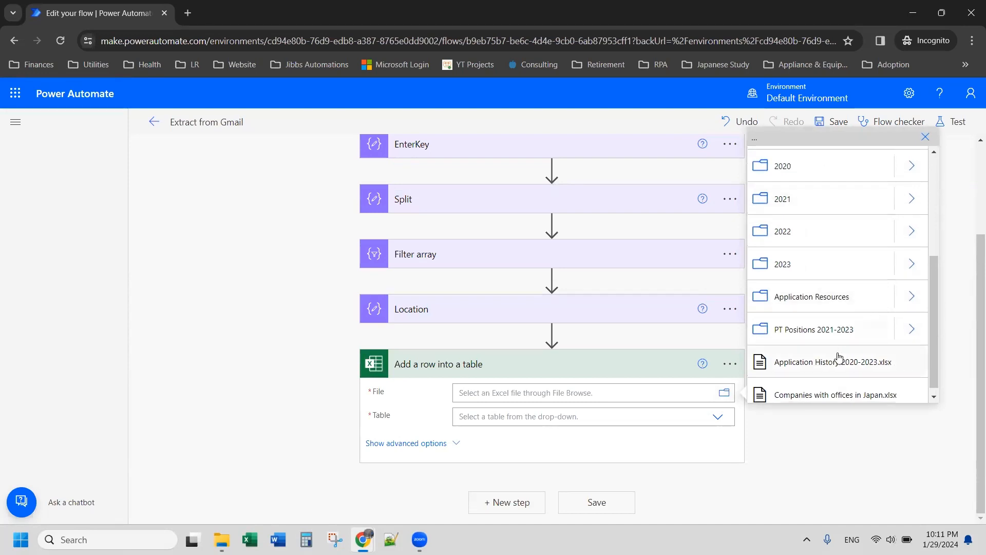
left_click(832, 361)
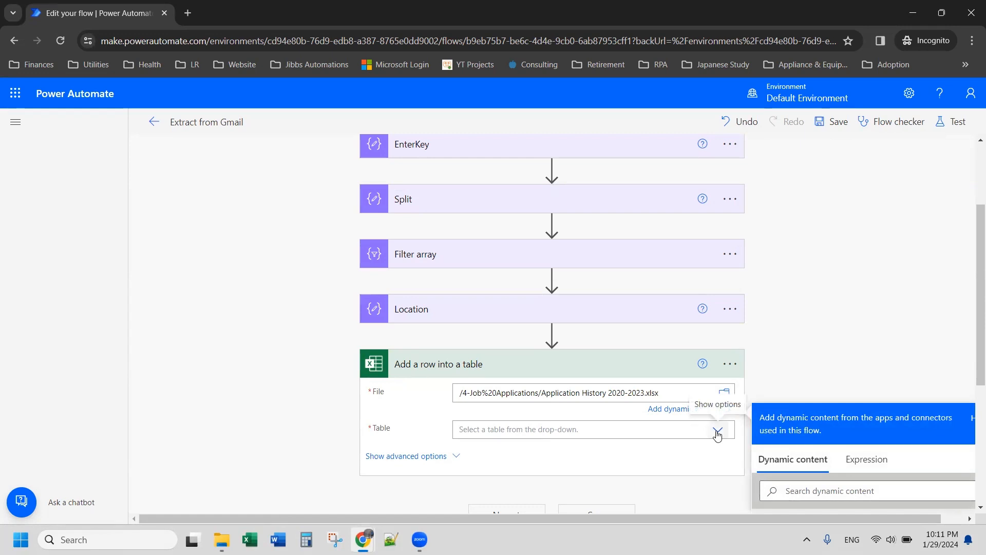
- Choose Table1 as the target table, exposing its Location, Salary and Position columns
left_click(716, 433)
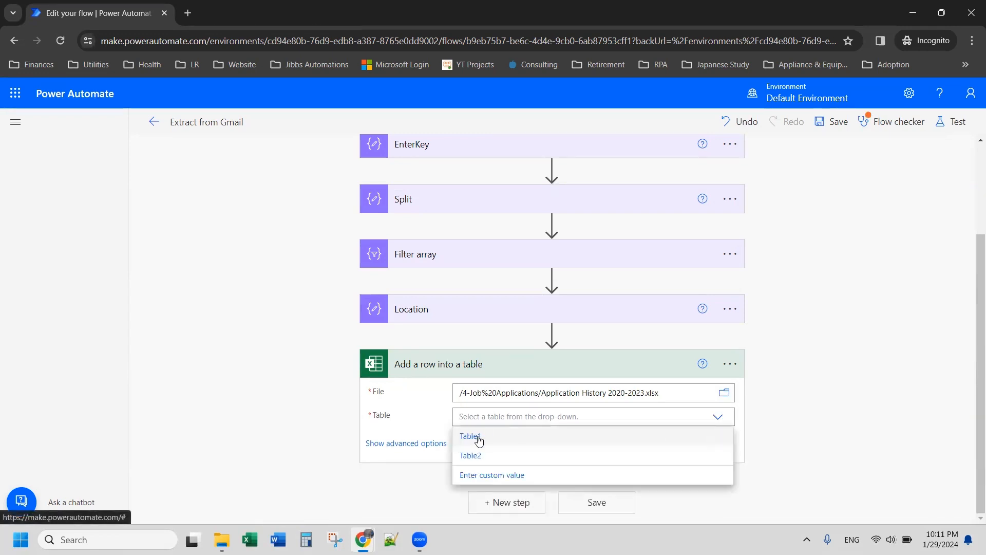
left_click(469, 436)
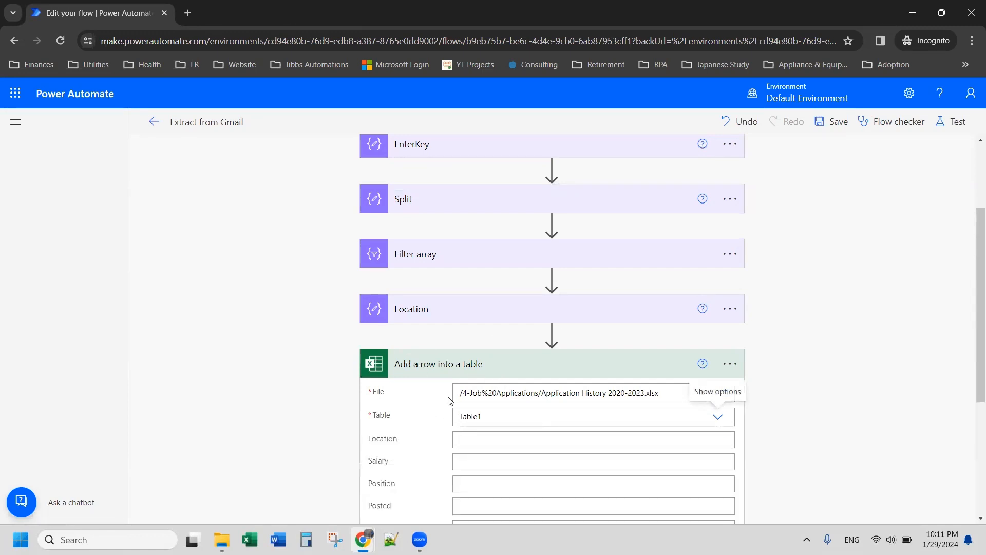
scroll("down", 3)
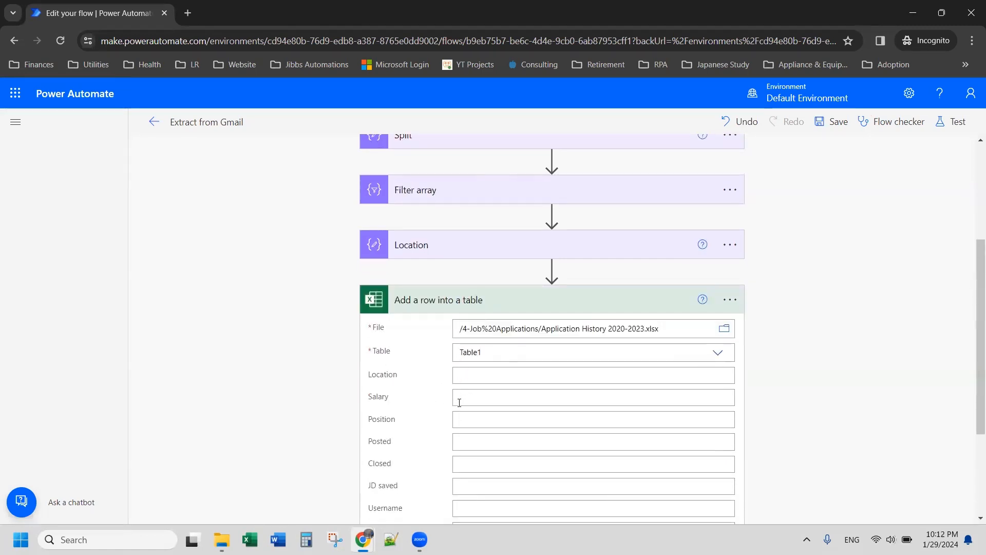
scroll("down", 3)
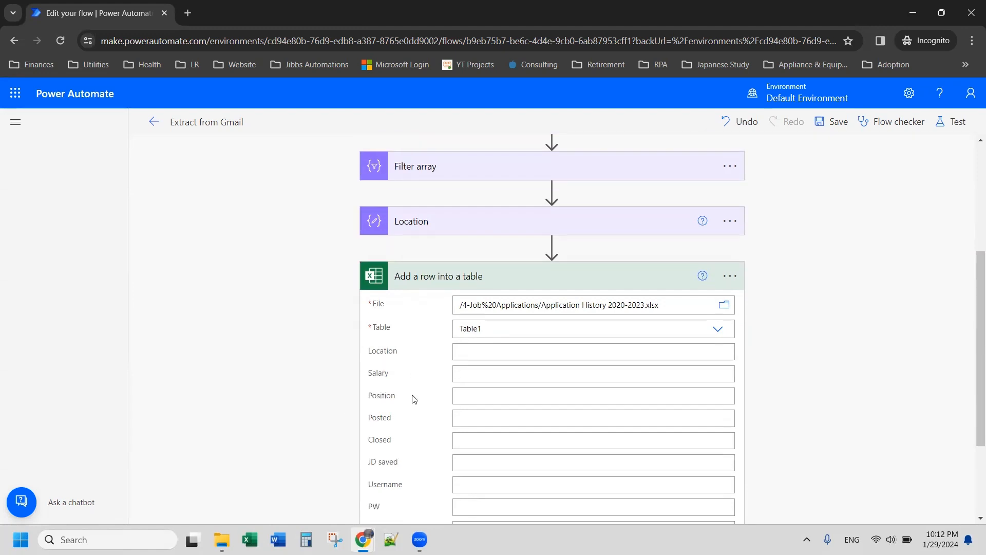
scroll("down", 3)
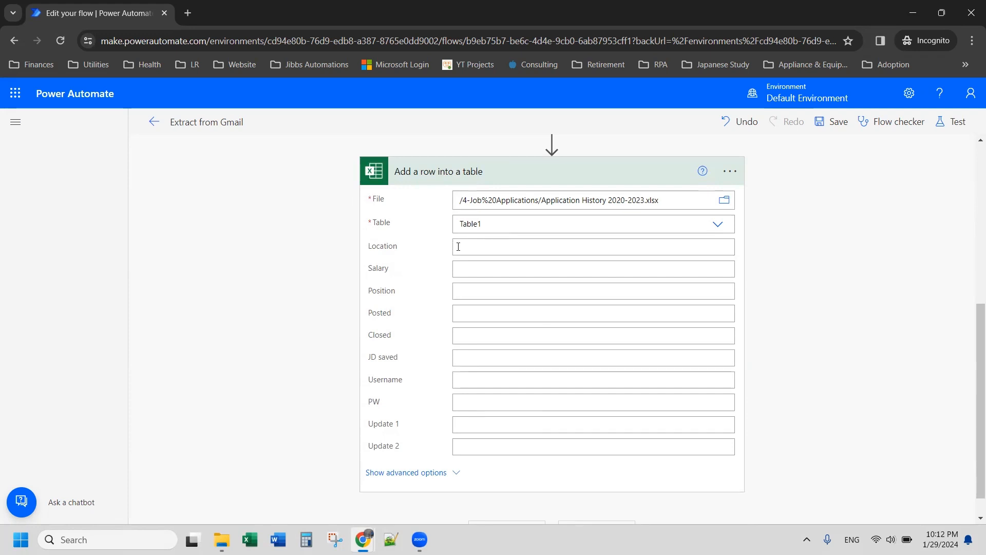
- Map the row's Location column to the Location step's Outputs via dynamic content
left_click(591, 246)
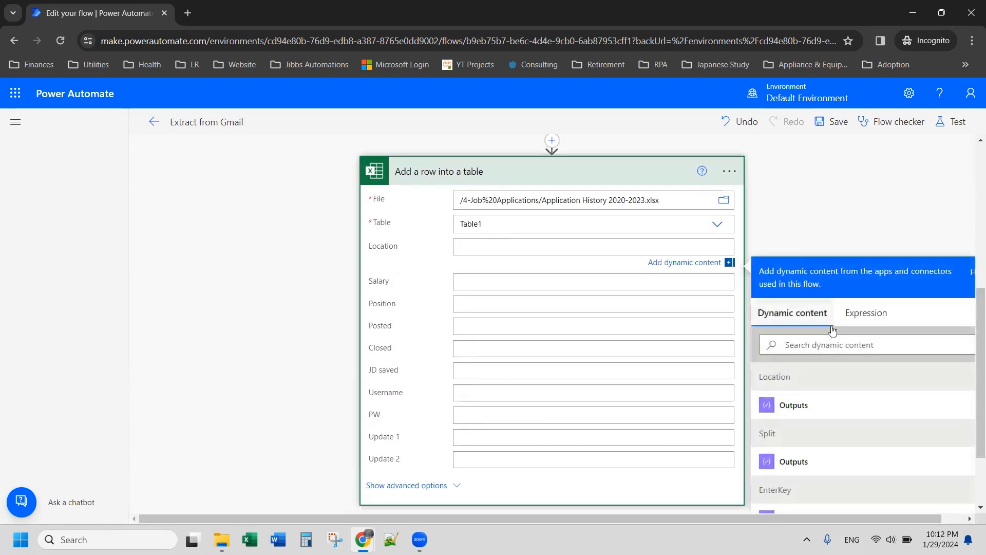
left_click(591, 246)
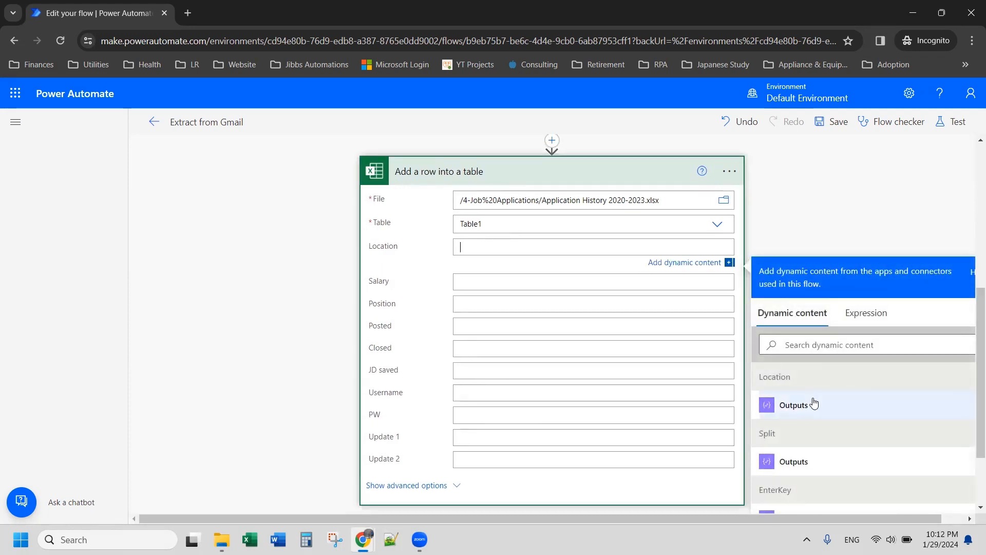
left_click(793, 404)
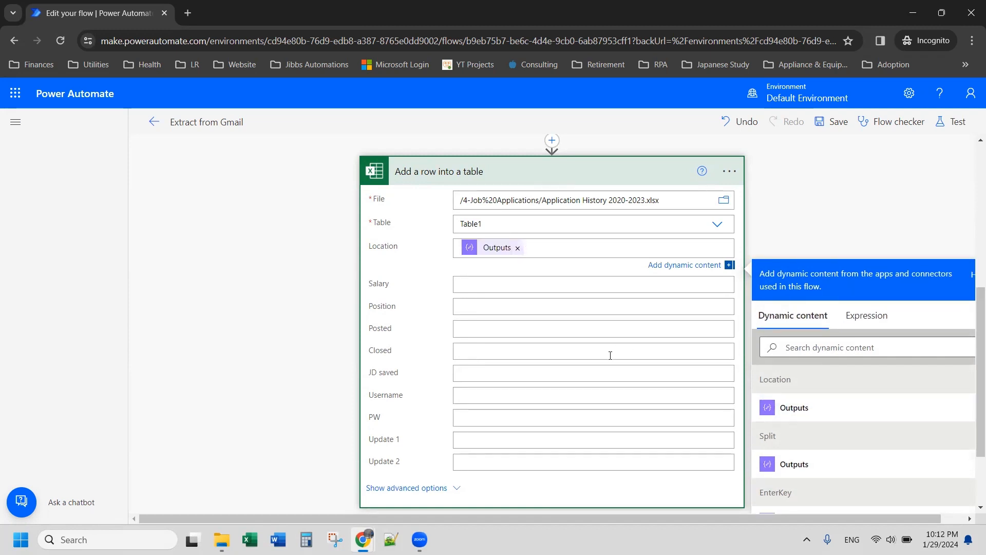
left_click(566, 247)
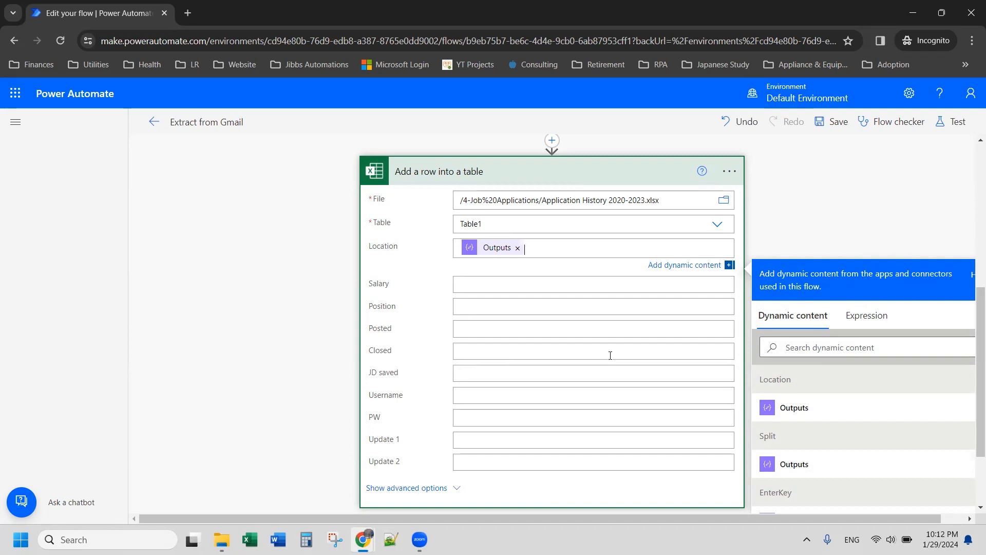